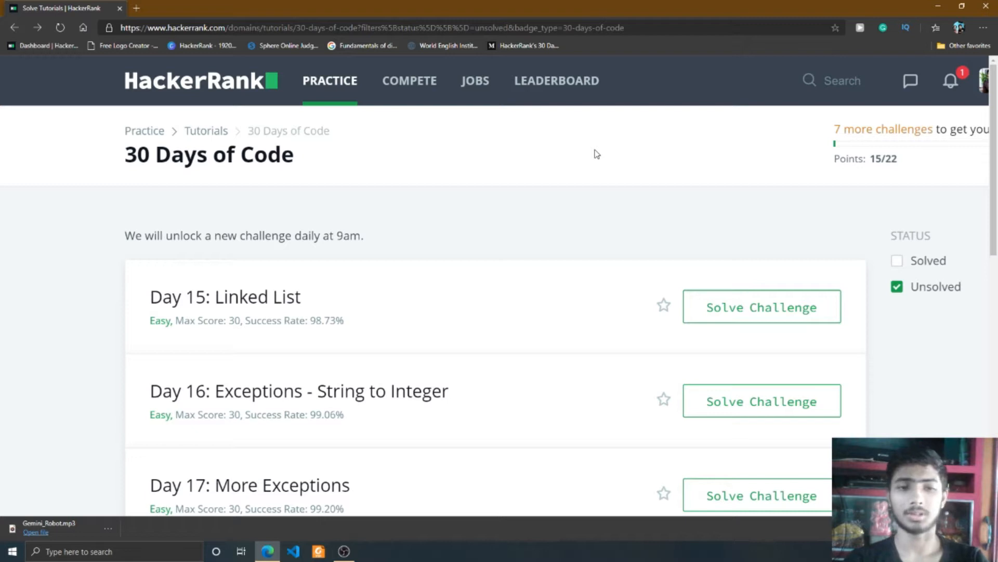
Step: Open the Day 15: Linked List challenge via Solve Challenge and view its problem statement
left_click(761, 306)
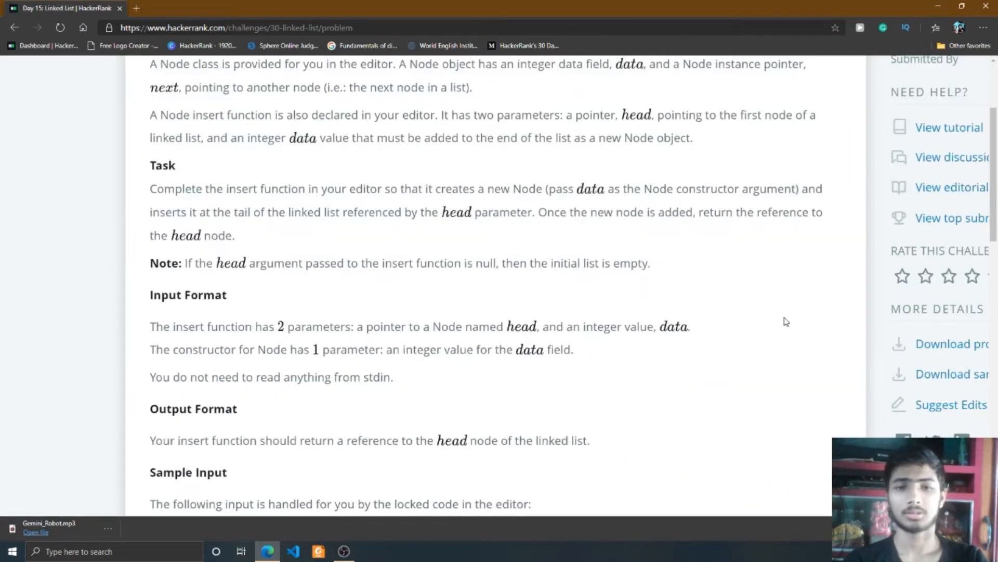
scroll("up", 3)
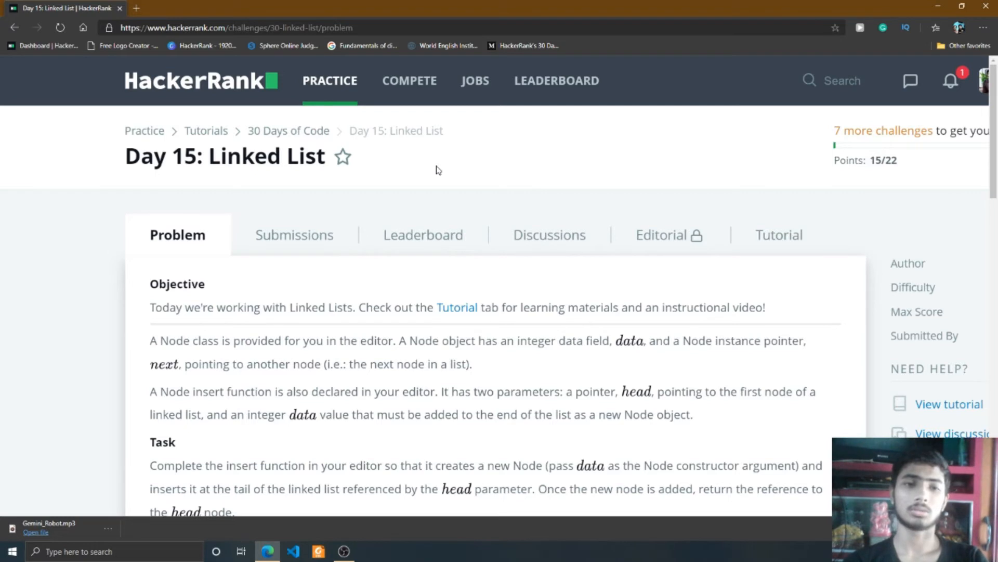
scroll("down", 3)
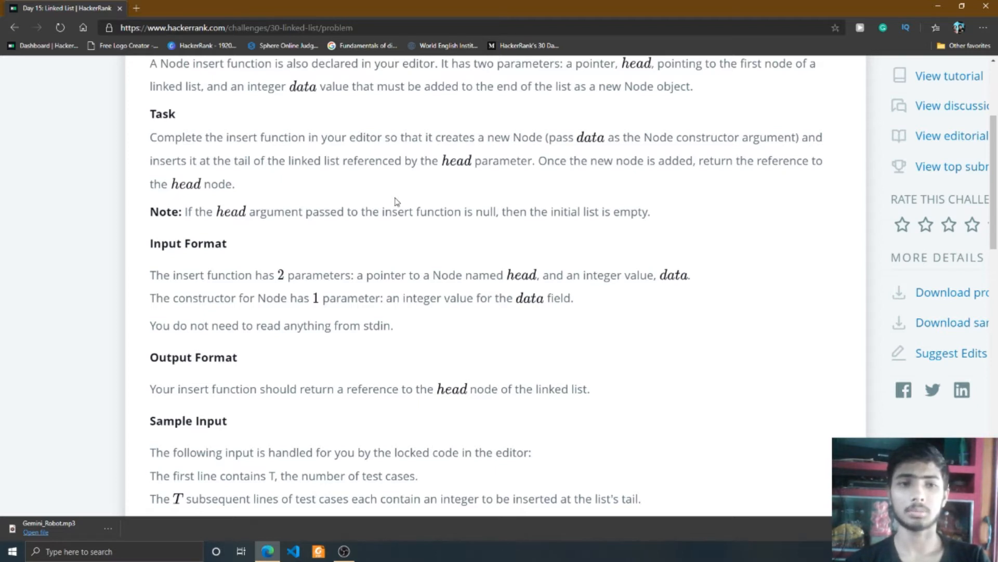
scroll("down", 3)
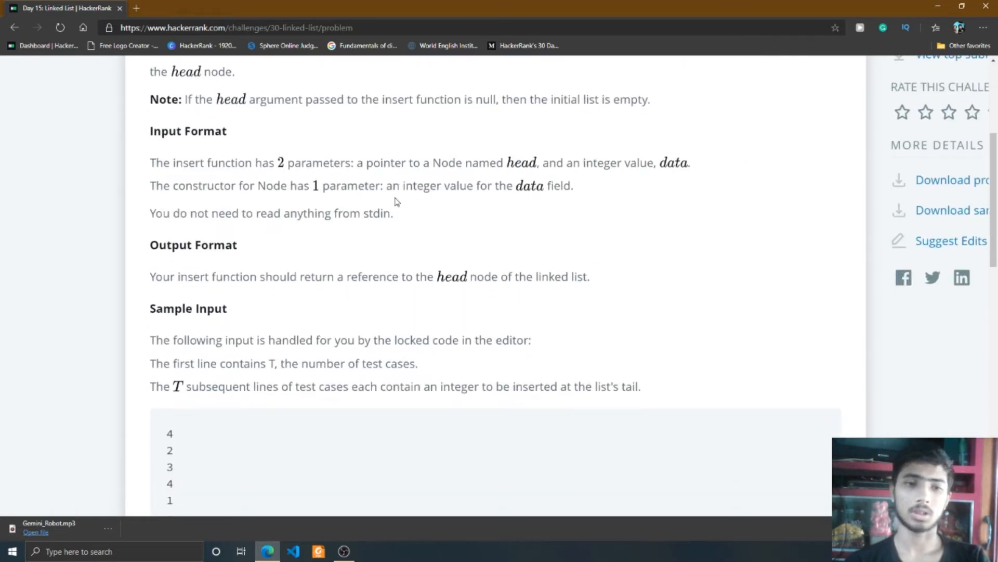
scroll("down", 3)
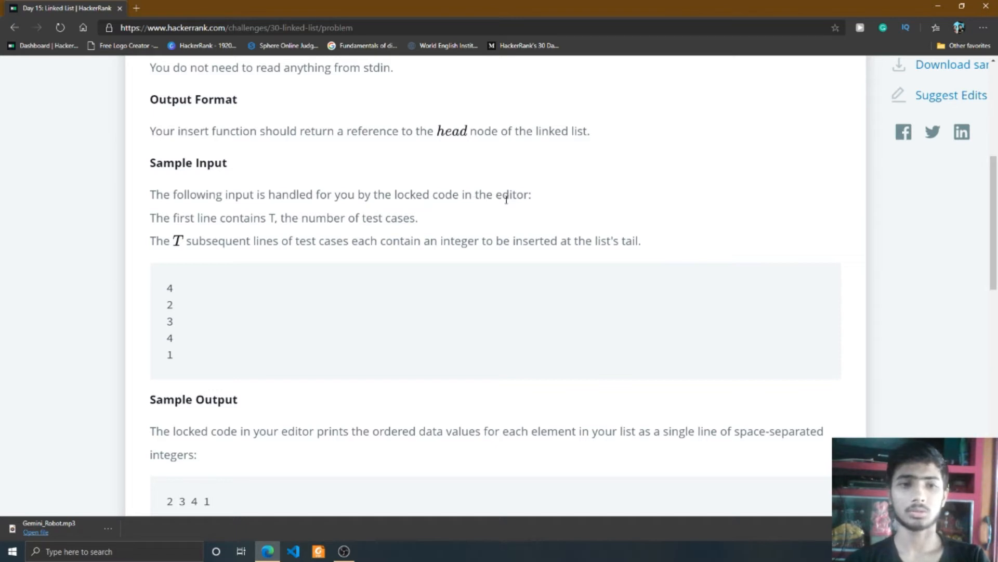
mouse_move(336, 189)
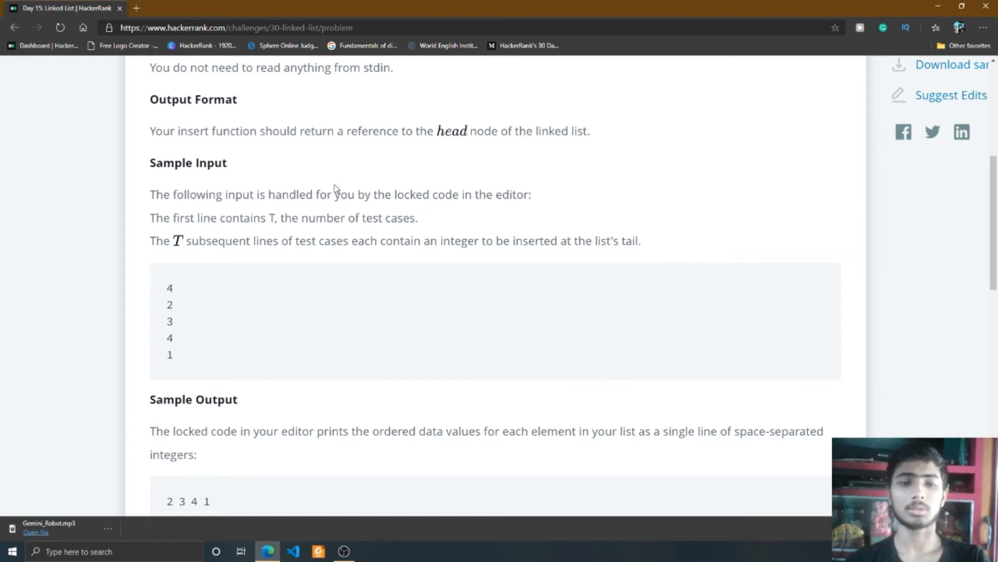
mouse_move(213, 288)
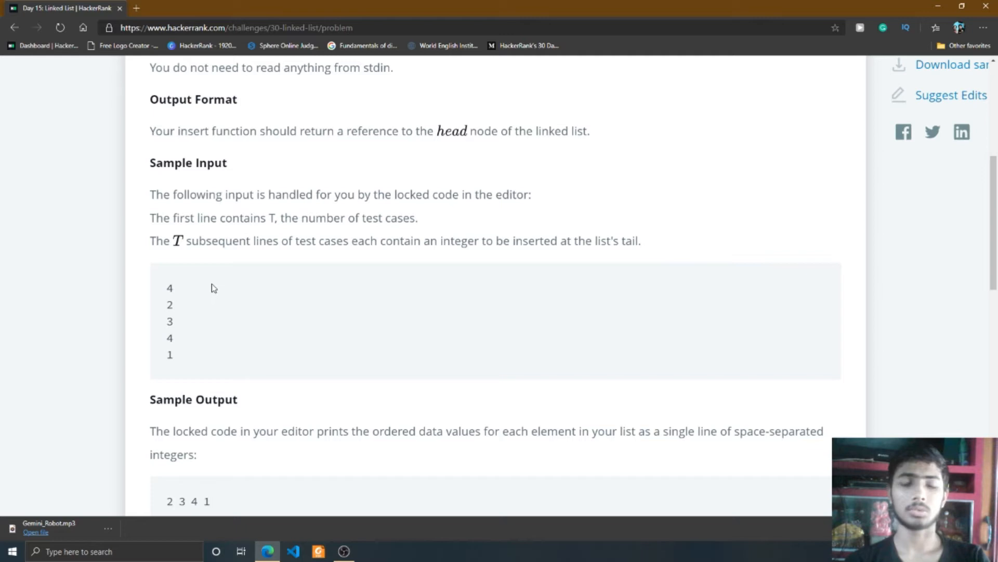
mouse_move(156, 329)
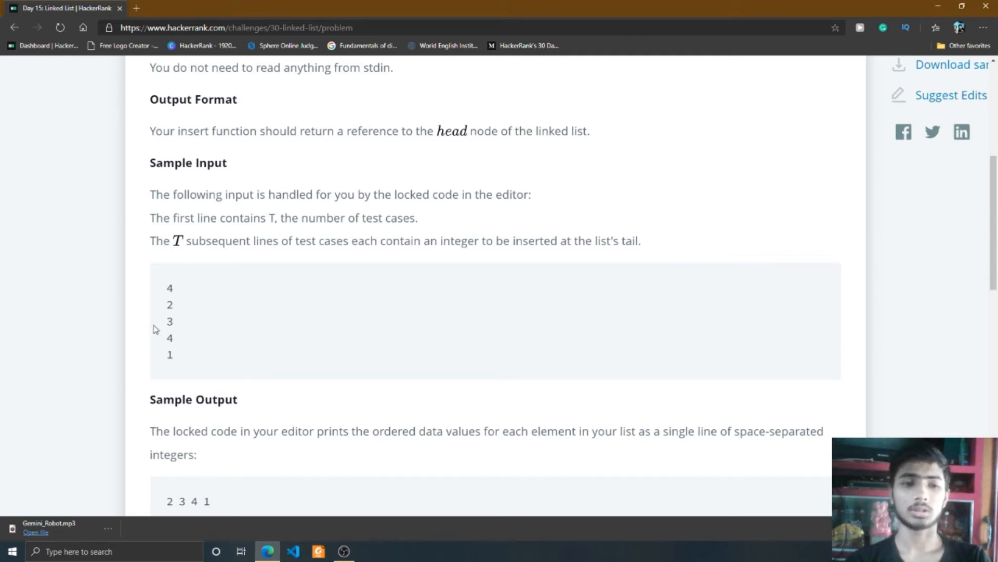
mouse_move(316, 203)
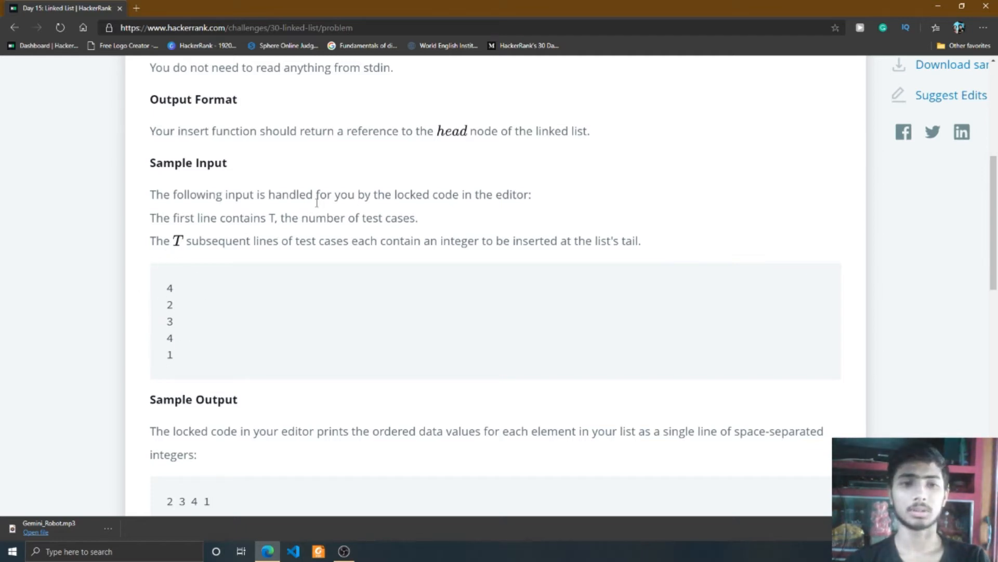
scroll("down", 3)
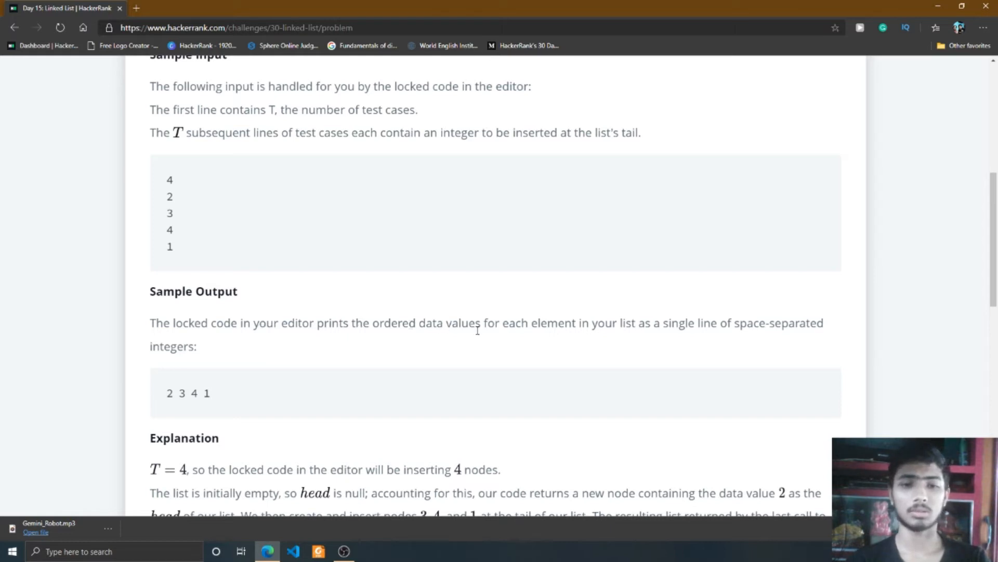
mouse_move(572, 327)
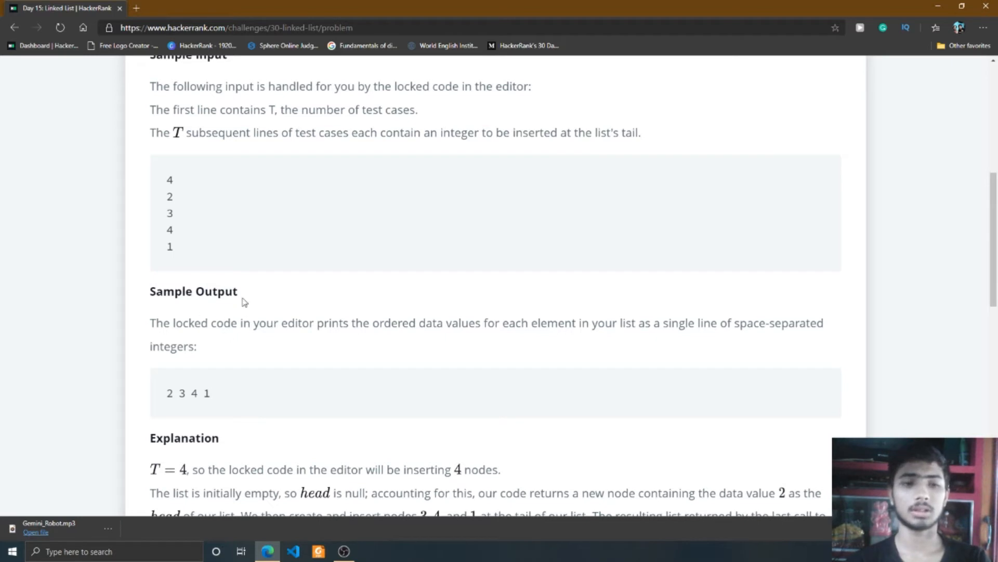
mouse_move(193, 415)
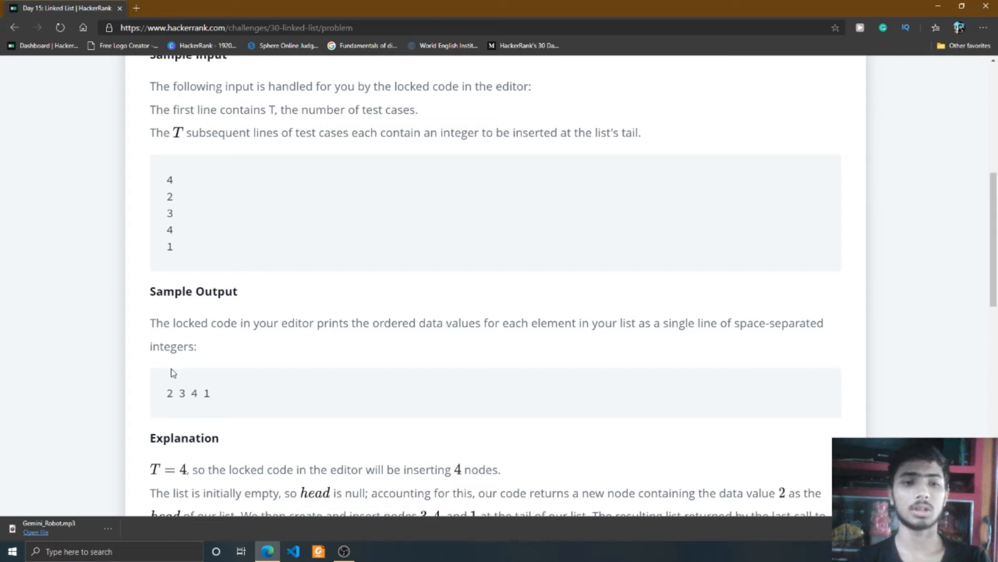
scroll("up", 3)
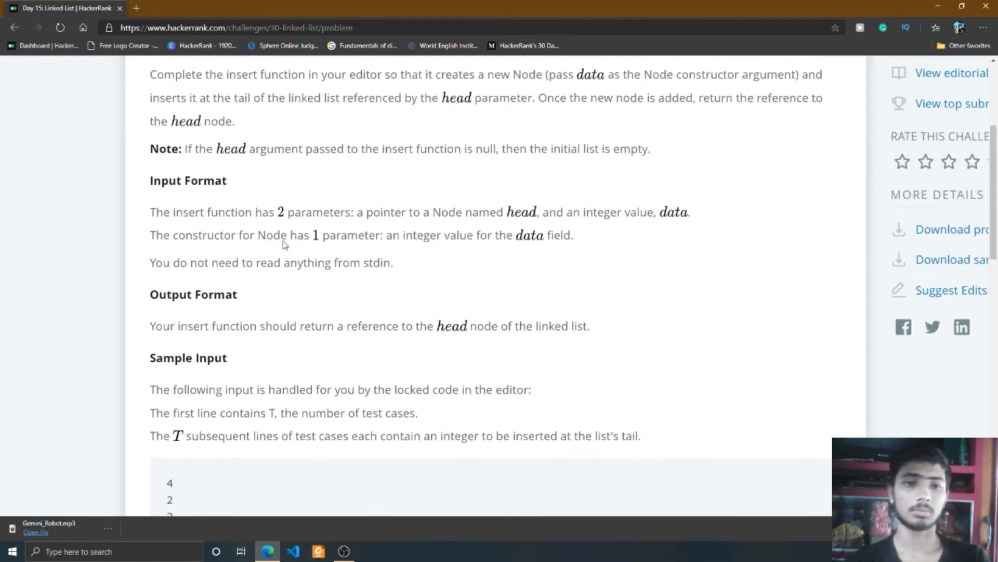
Step: Expand the folded display function in the C stub and review the language list, keeping C
scroll("down", 3)
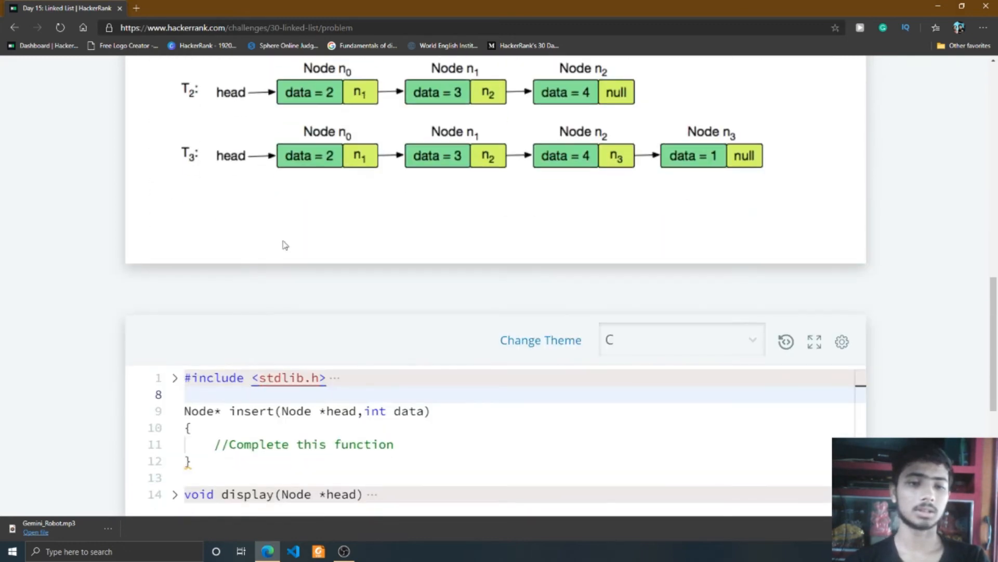
scroll("down", 3)
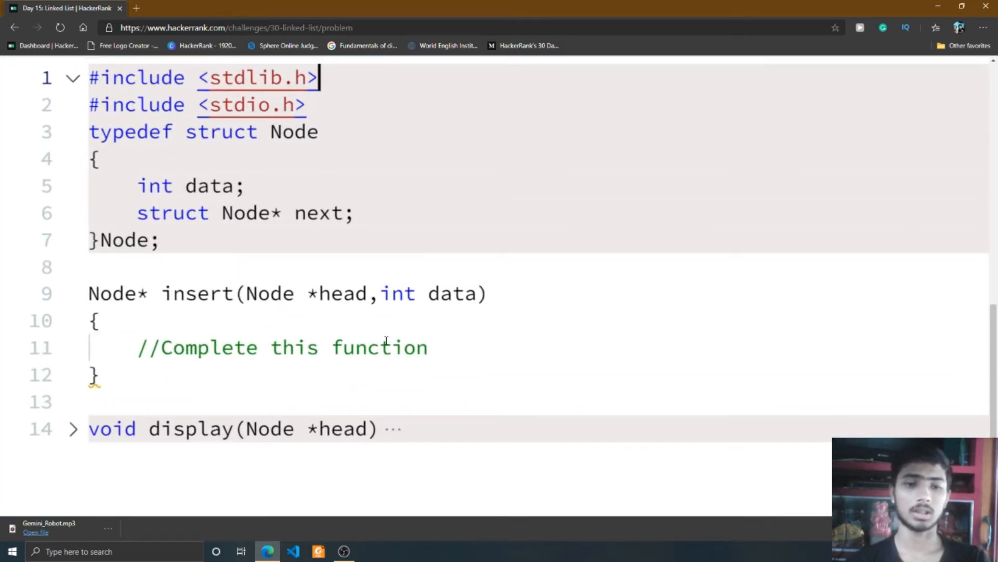
left_click(72, 428)
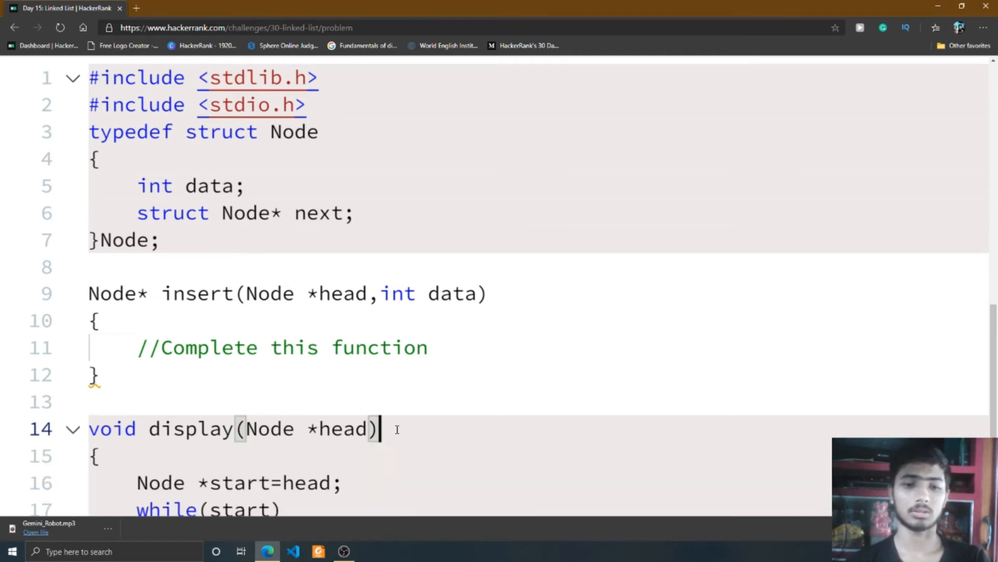
scroll("down", 3)
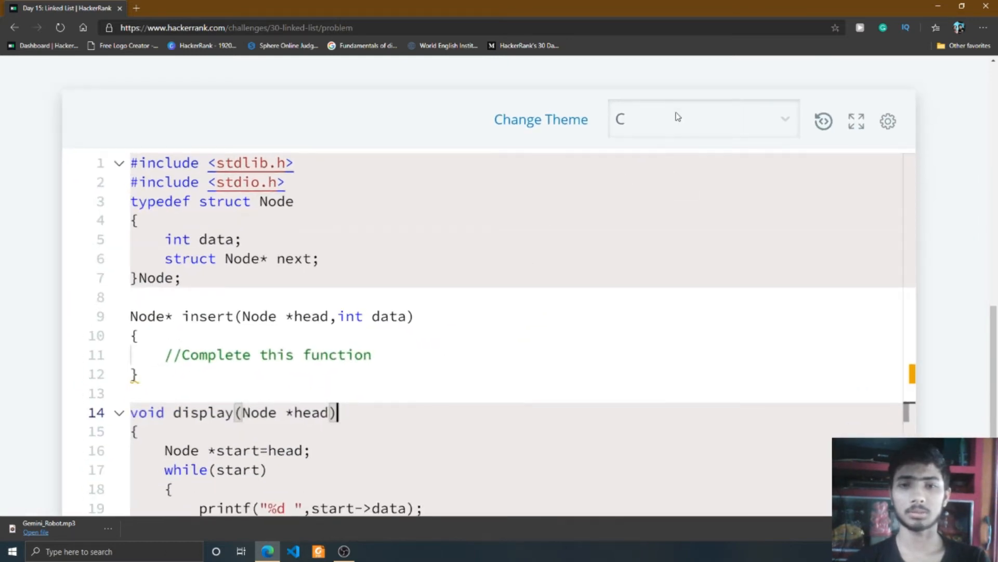
left_click(704, 119)
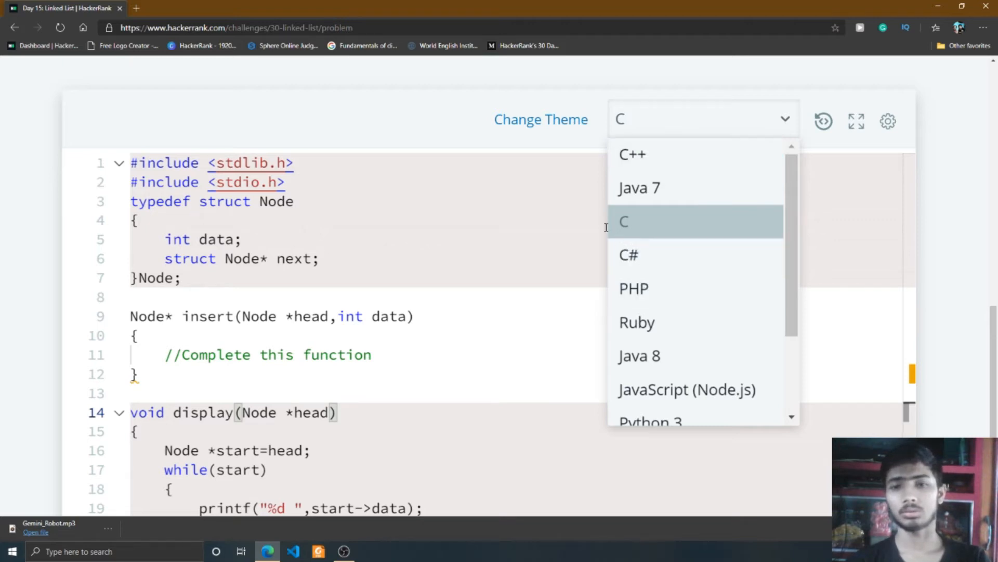
mouse_move(696, 356)
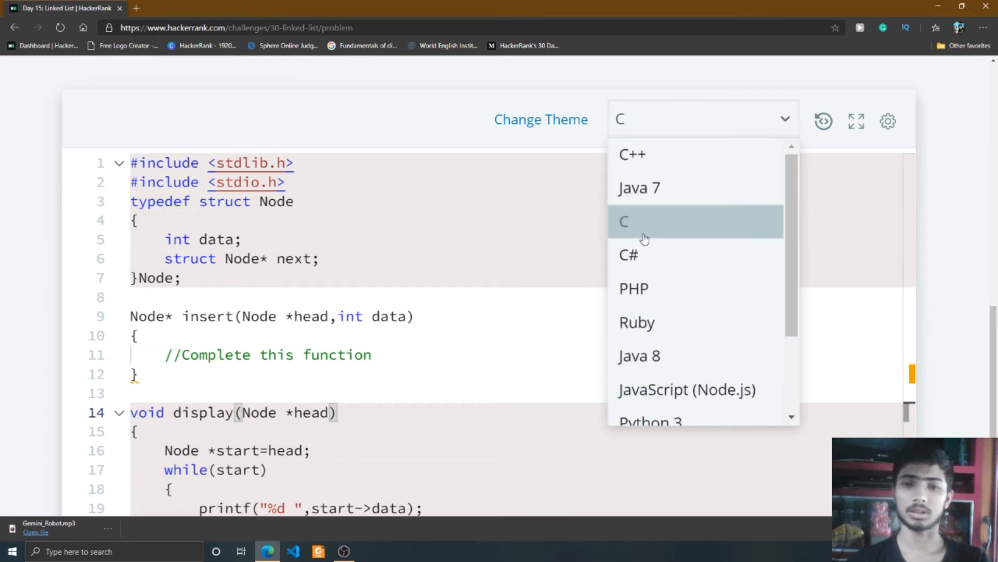
mouse_move(687, 225)
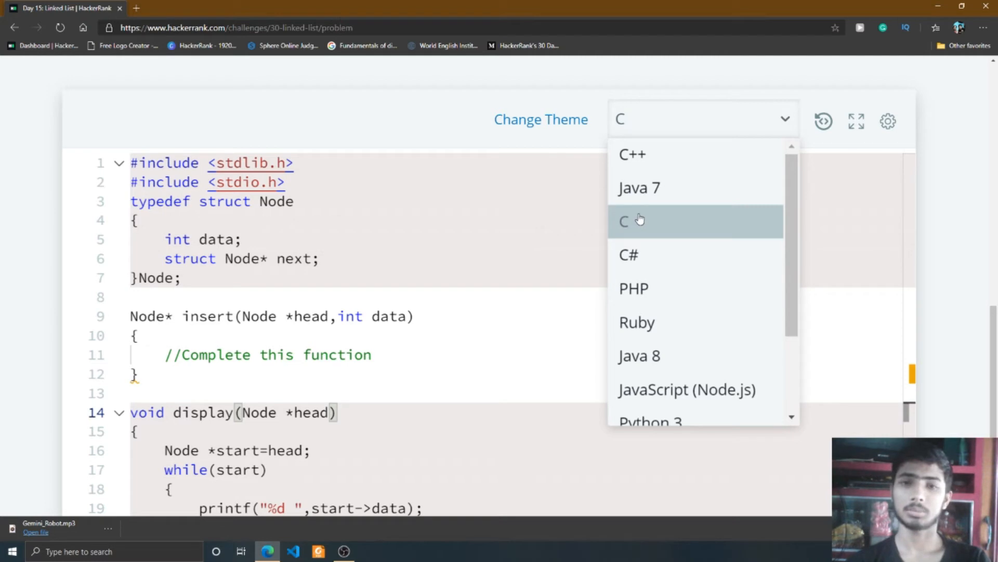
mouse_move(660, 218)
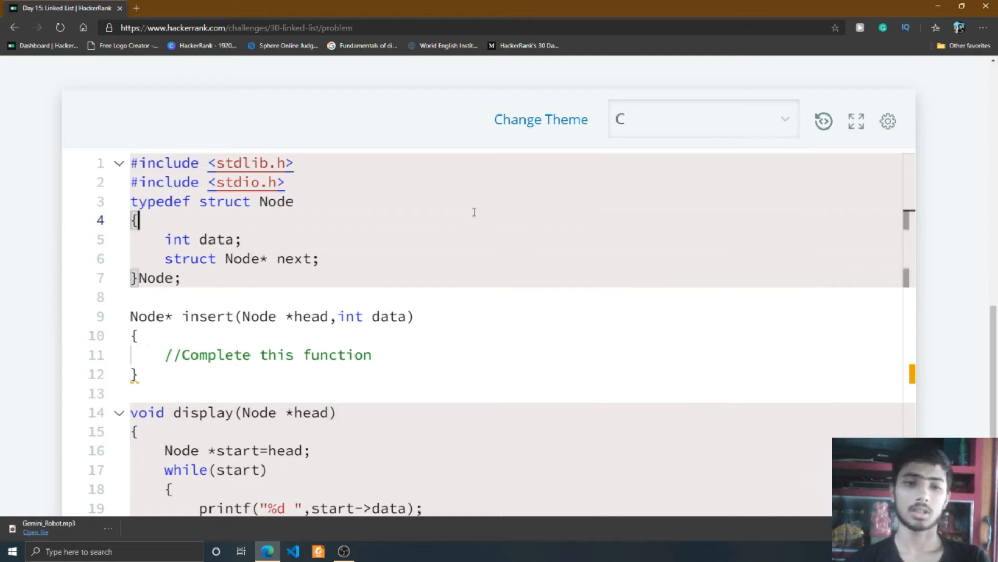
Step: Declare Node *ptr,*temp = head; and allocate ptr with malloc(sizeof(struct Node))
scroll("down", 3)
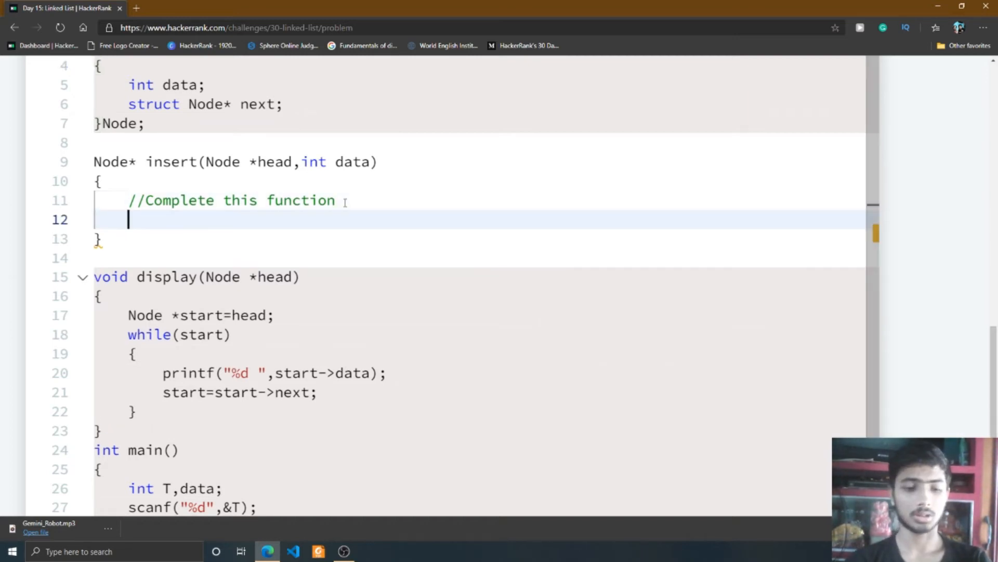
type("Node *")
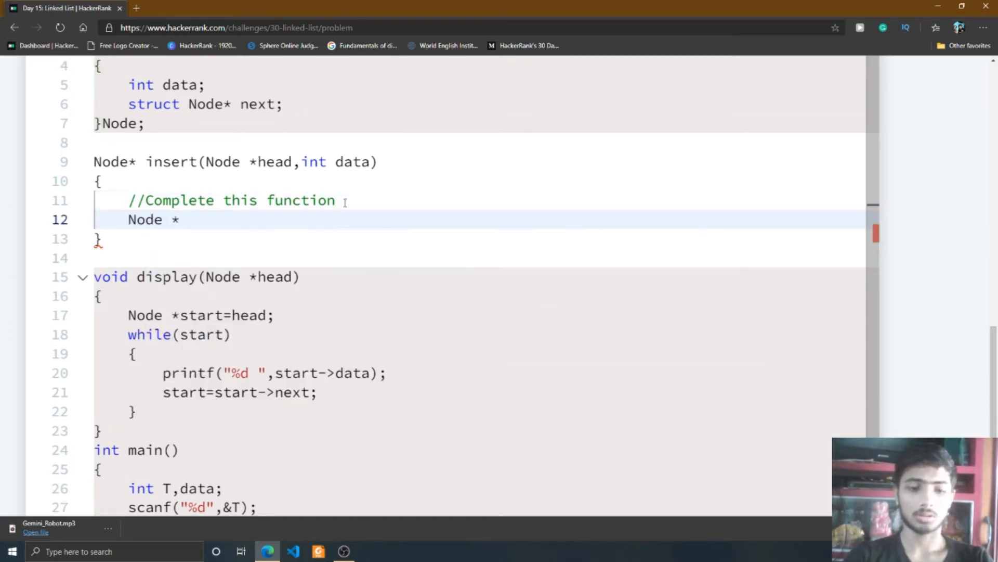
type("ptr")
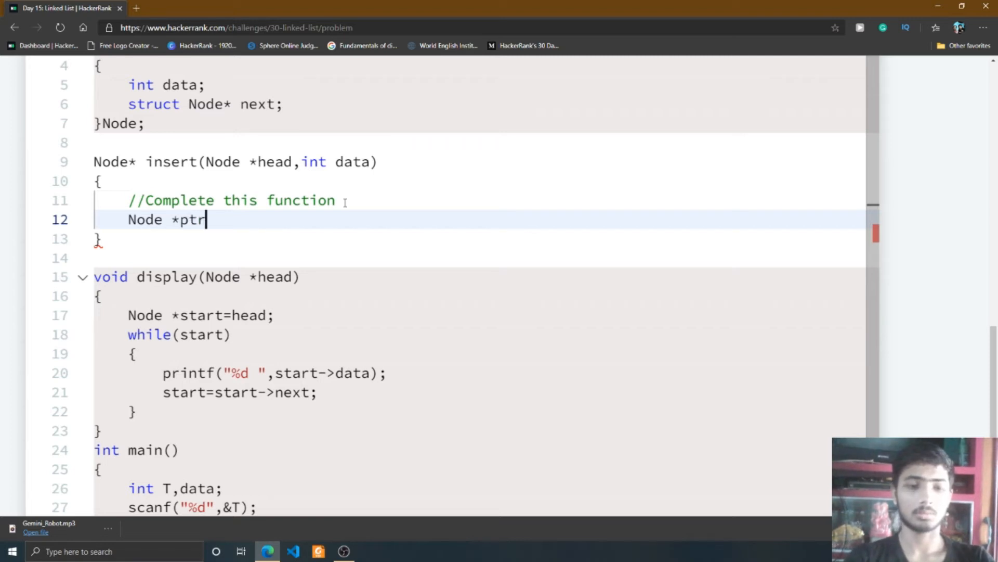
type(",*te")
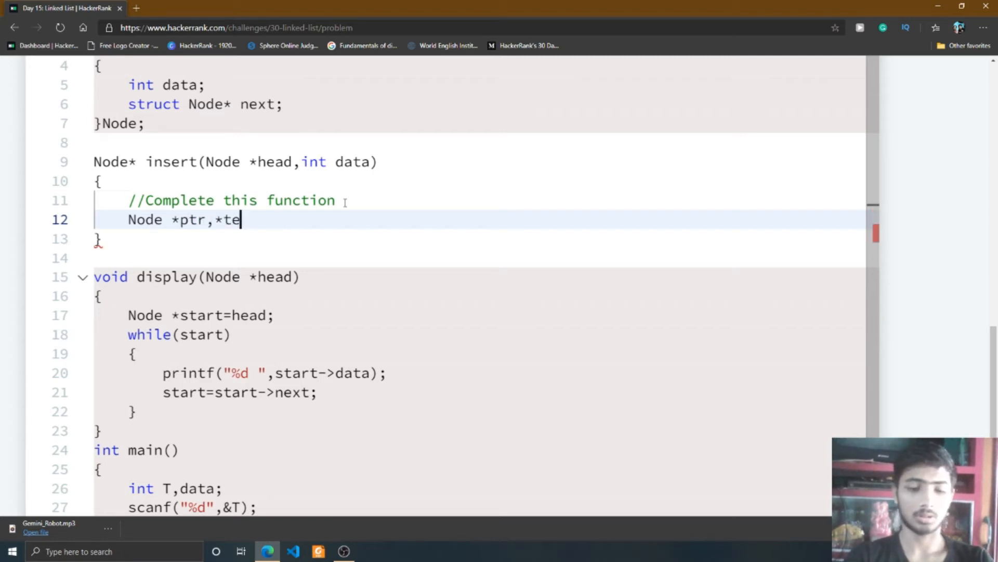
type("mp = head;")
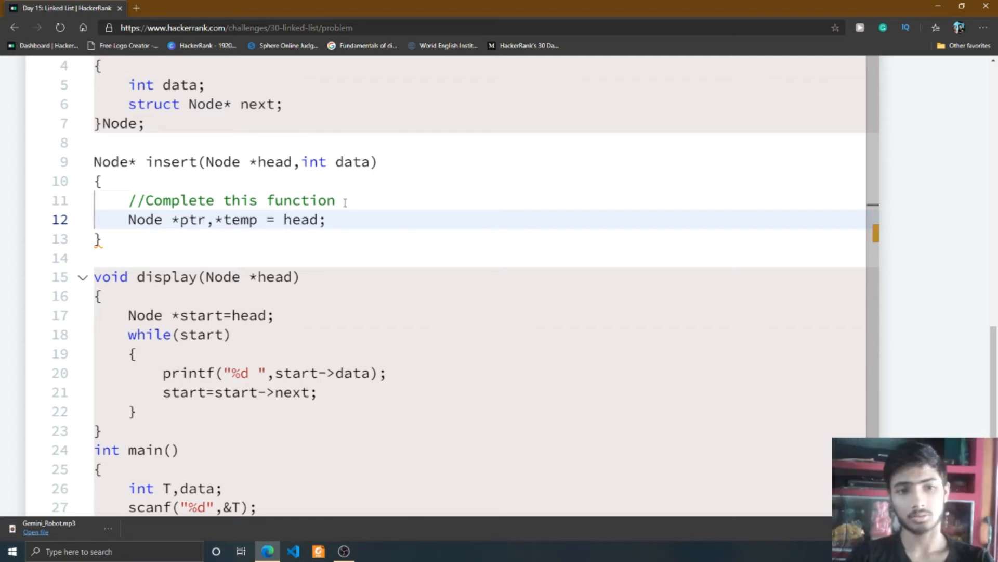
type("p")
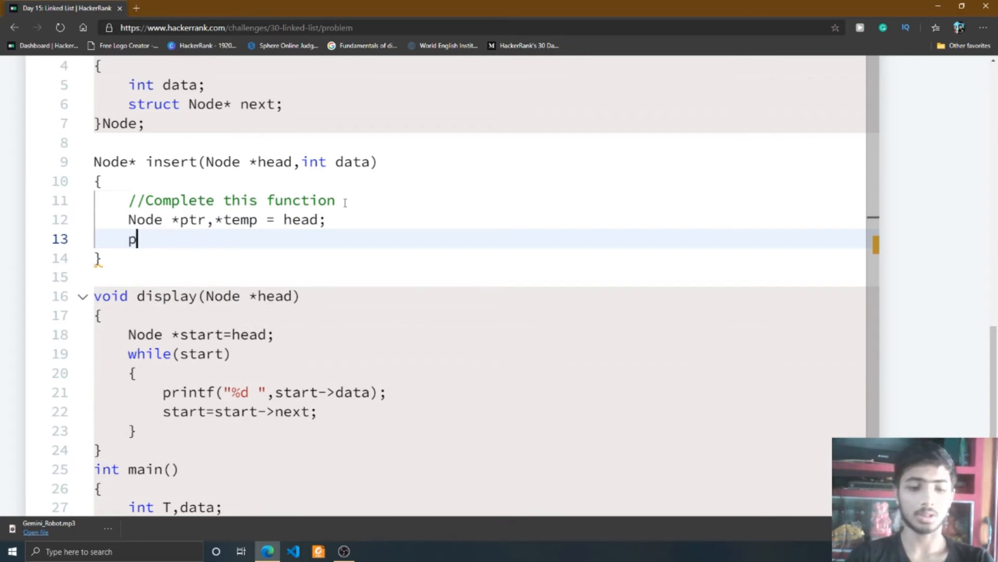
type("tr")
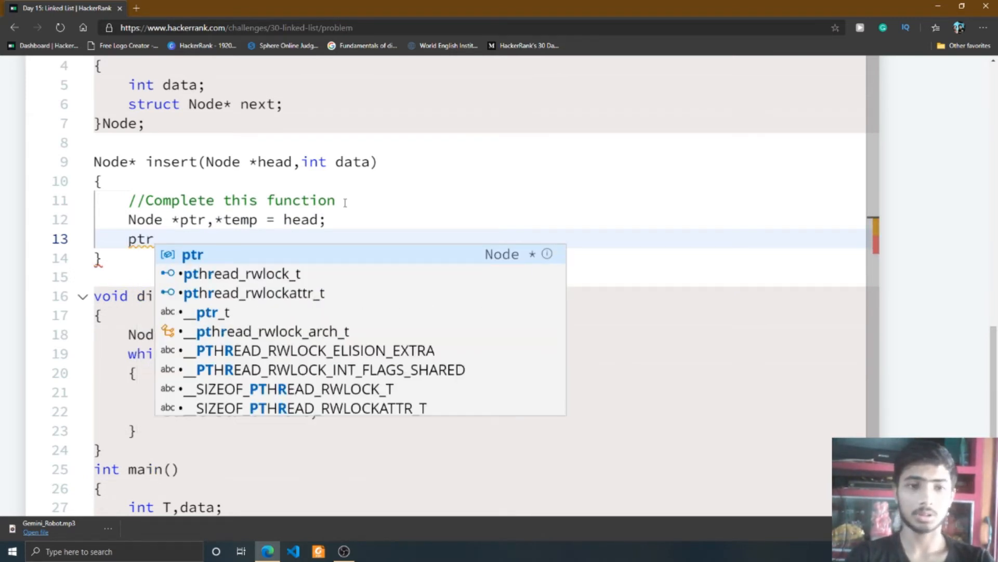
type("=")
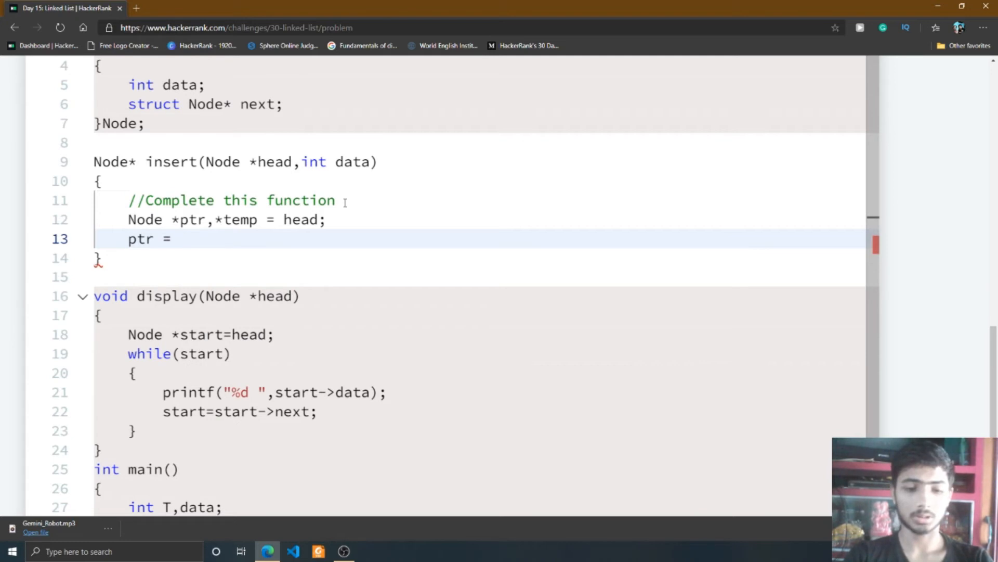
type("(struct")
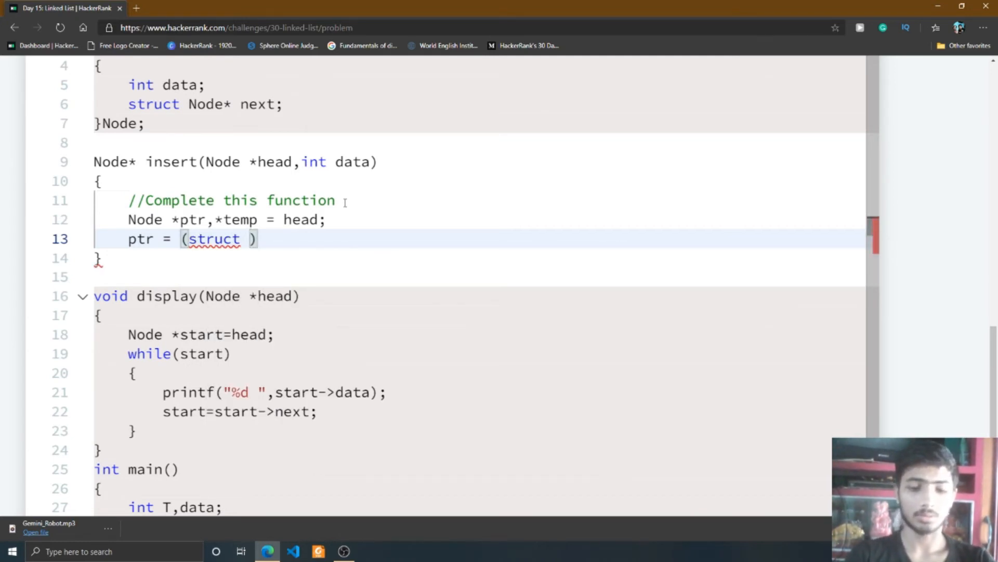
type("Node")
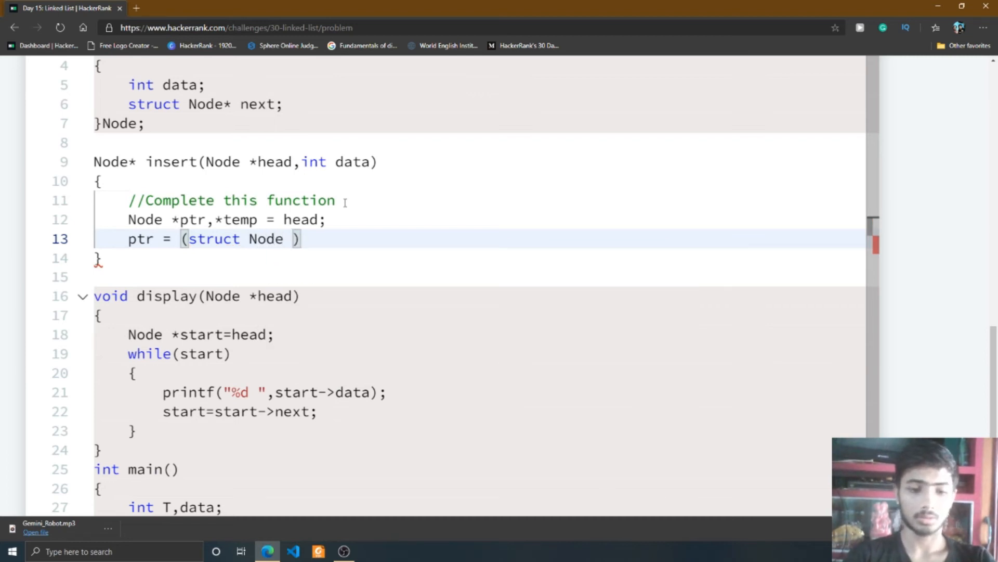
type("*")
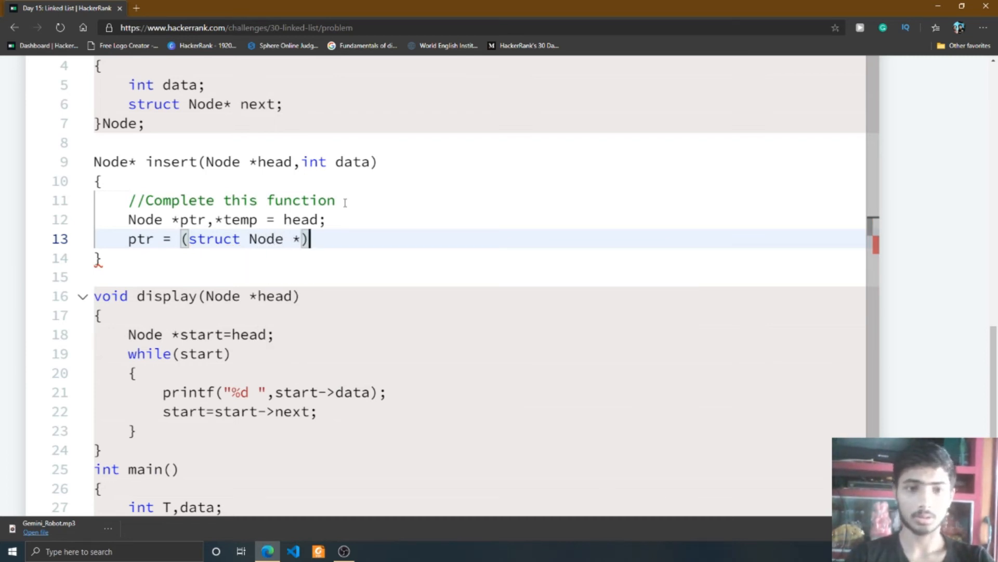
type("malloc")
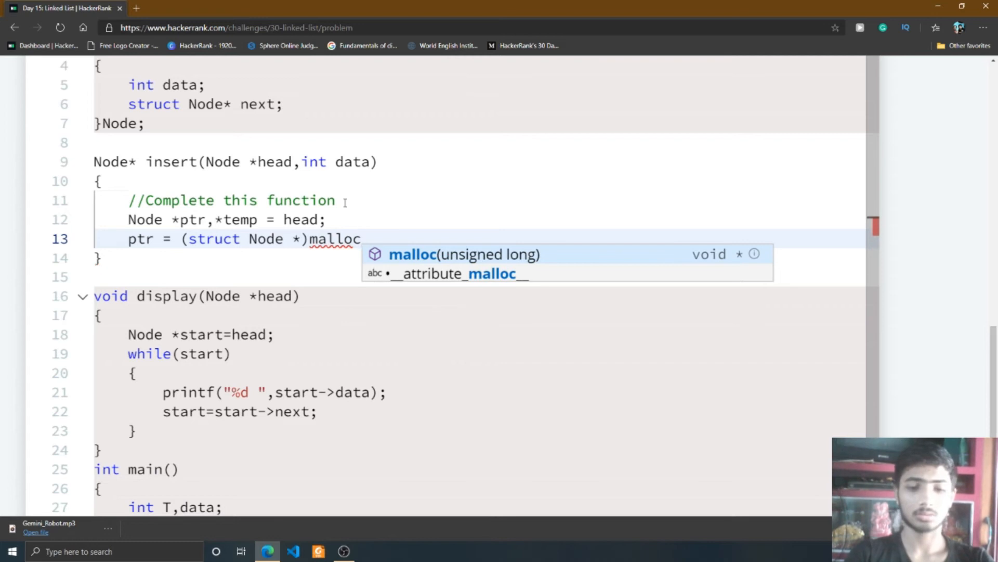
type("(si")
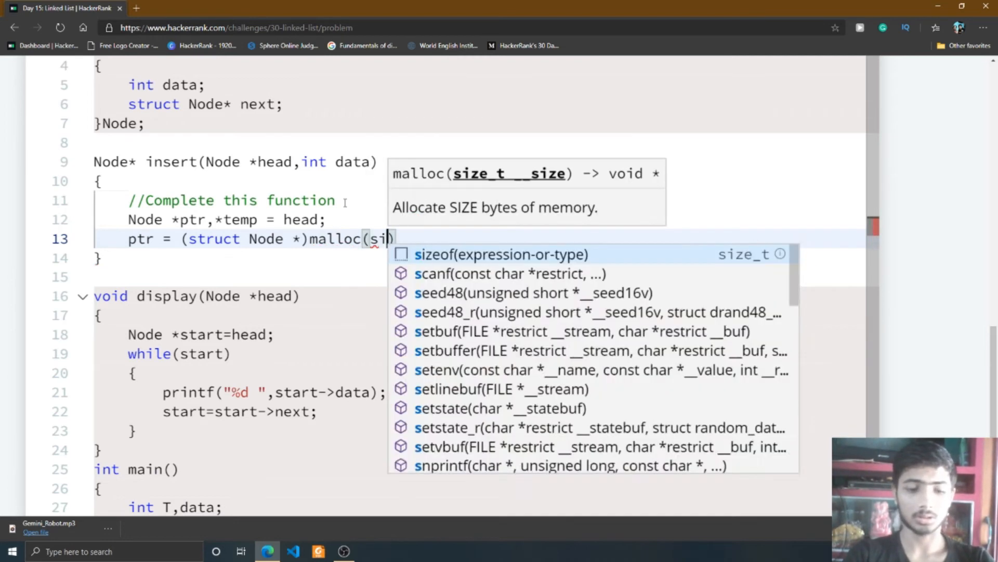
type("zeof")
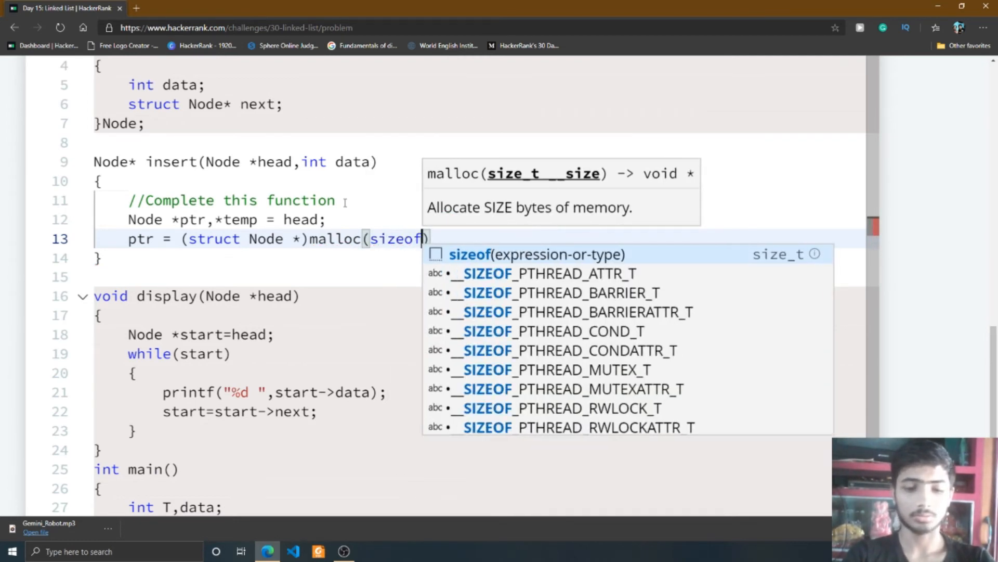
type("(struct N")
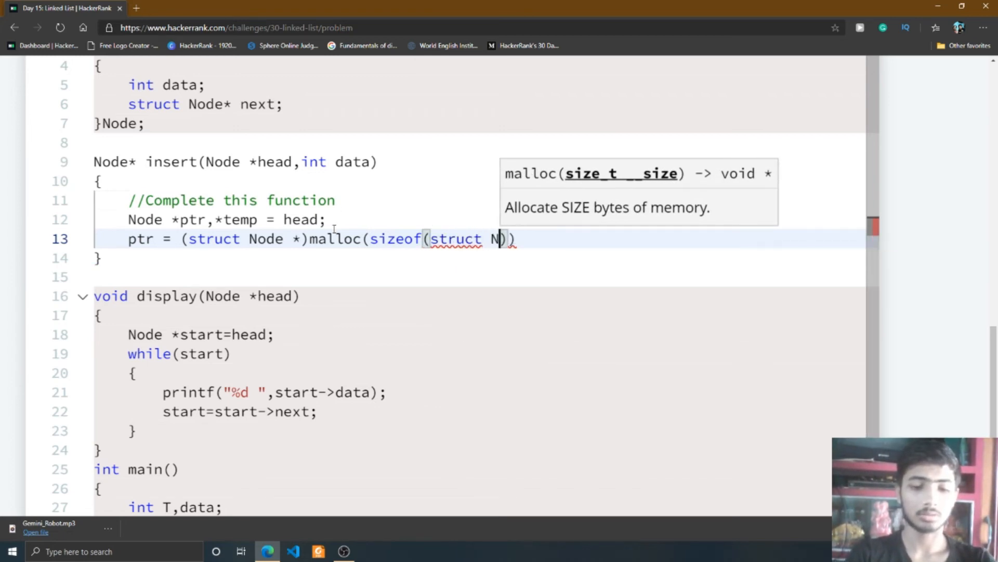
type("ode")
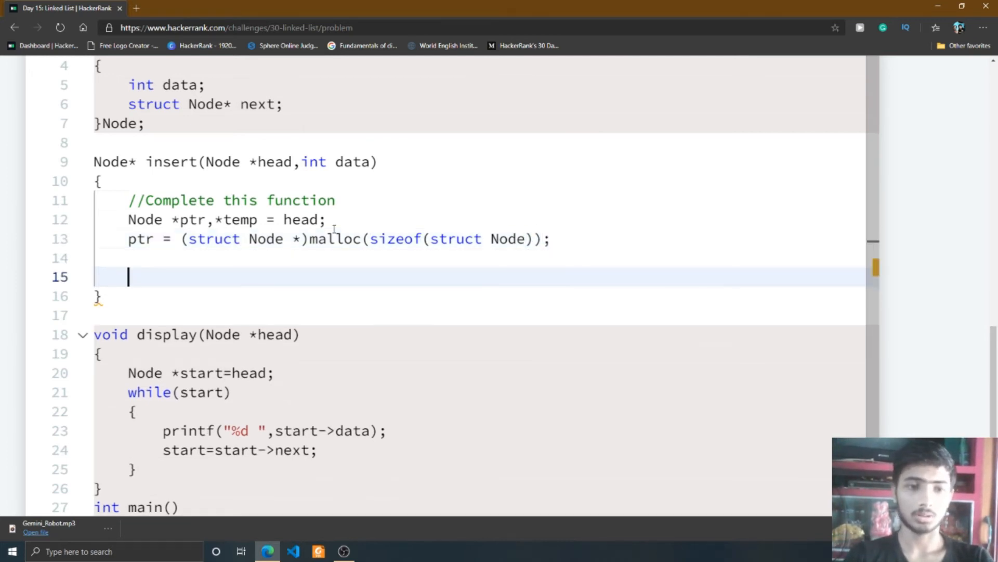
Step: Store the value with ptr->data = data; and set ptr->next = NULL;
type("ptr")
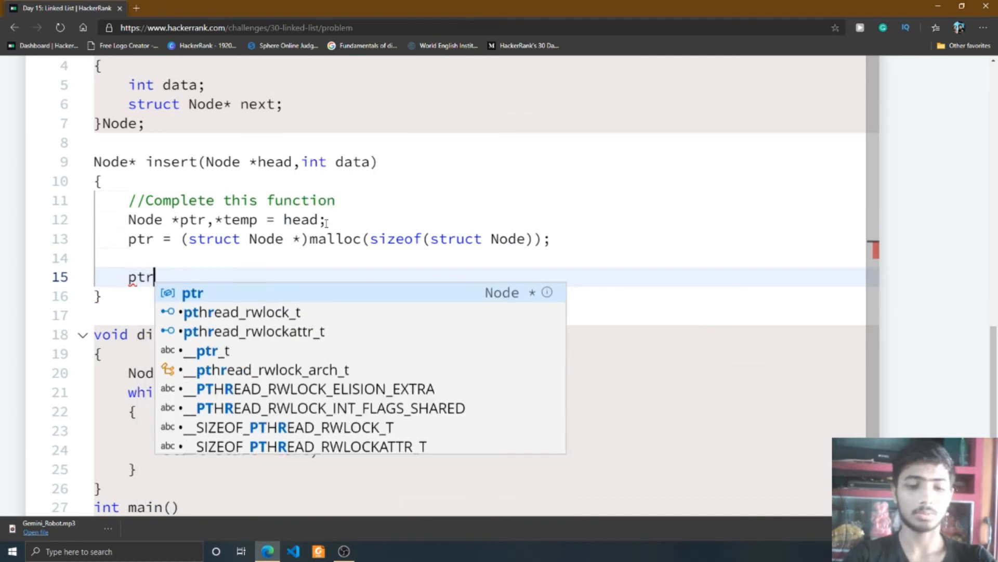
type("->")
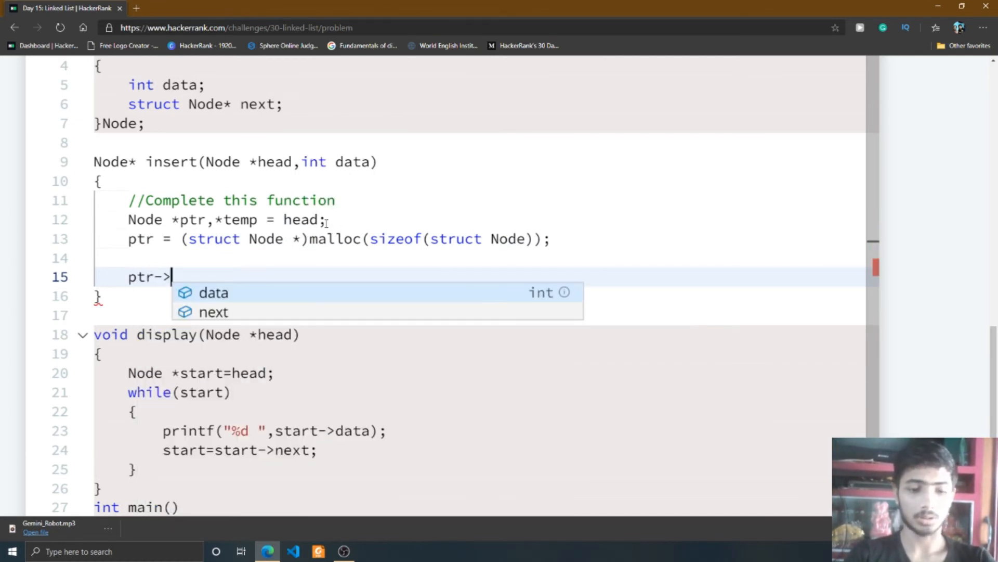
type("data =")
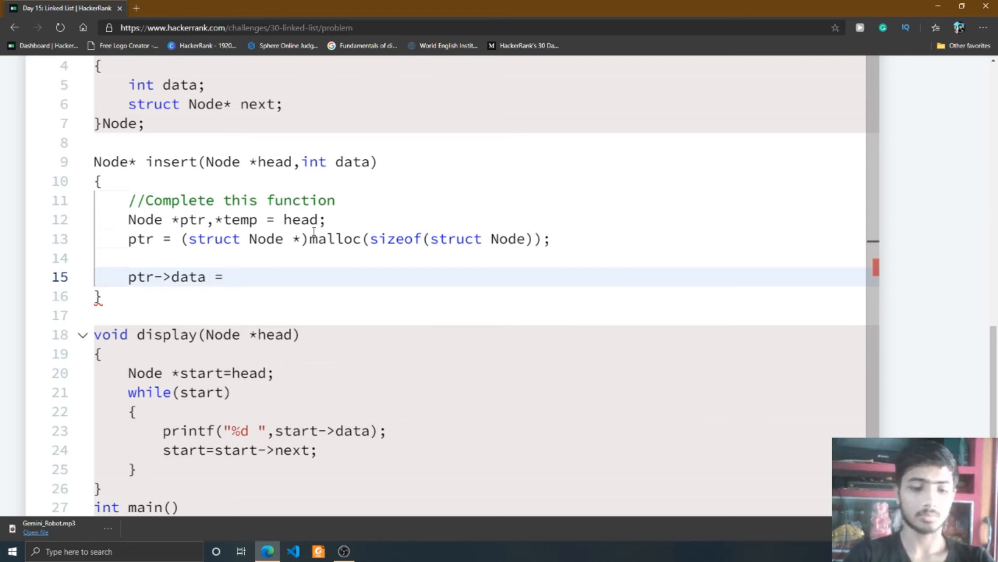
type("data;")
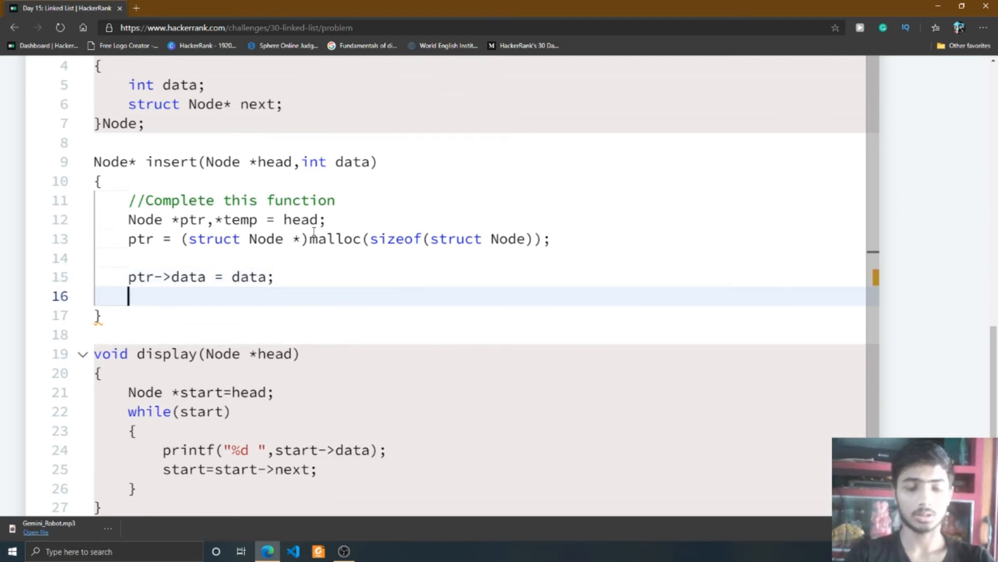
type("ptr")
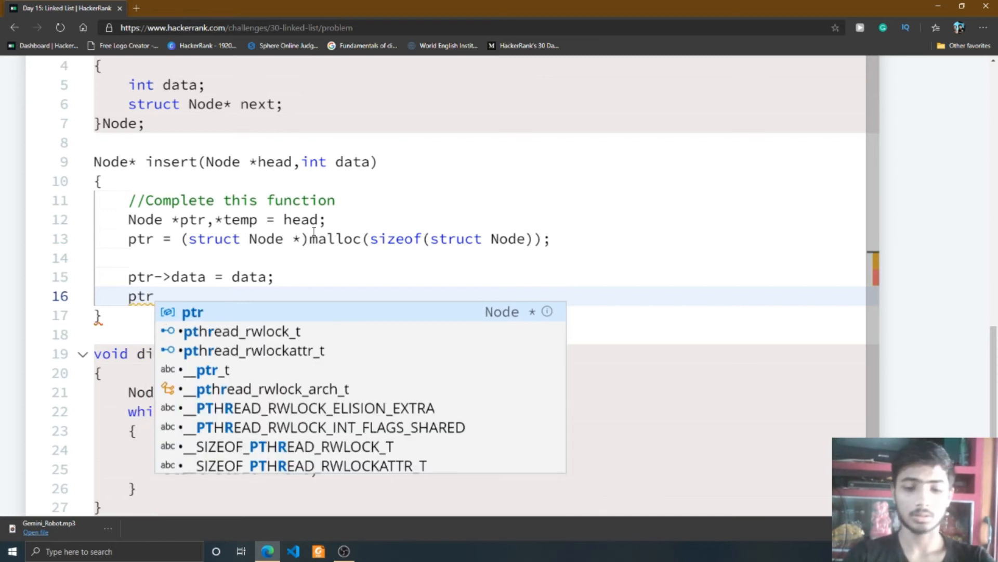
type("->next")
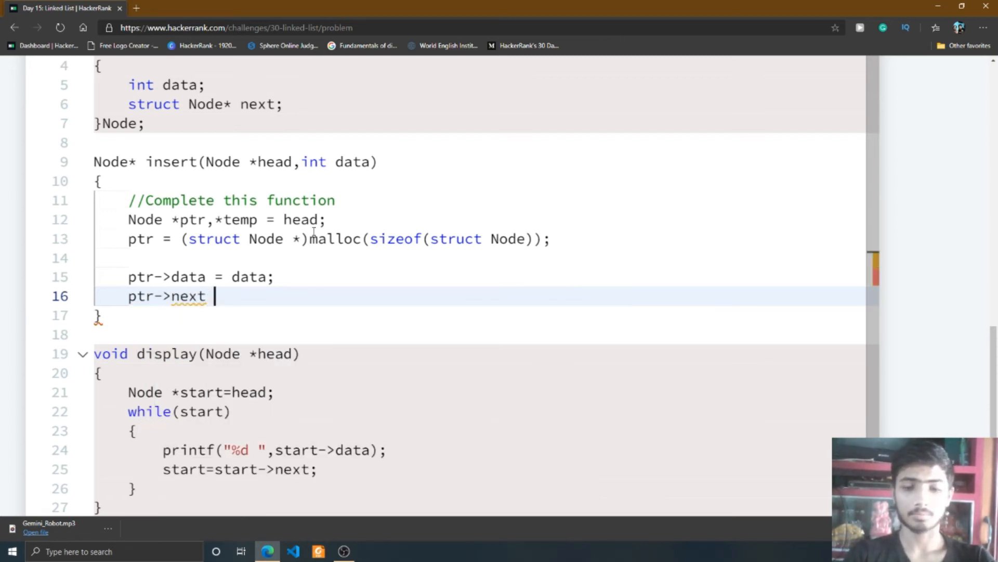
type("=")
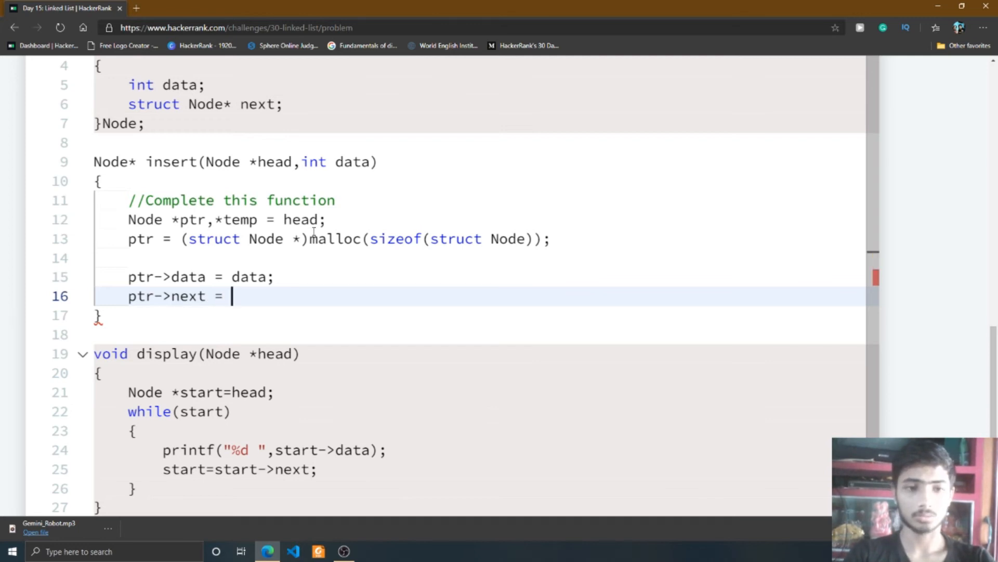
type("NULL;")
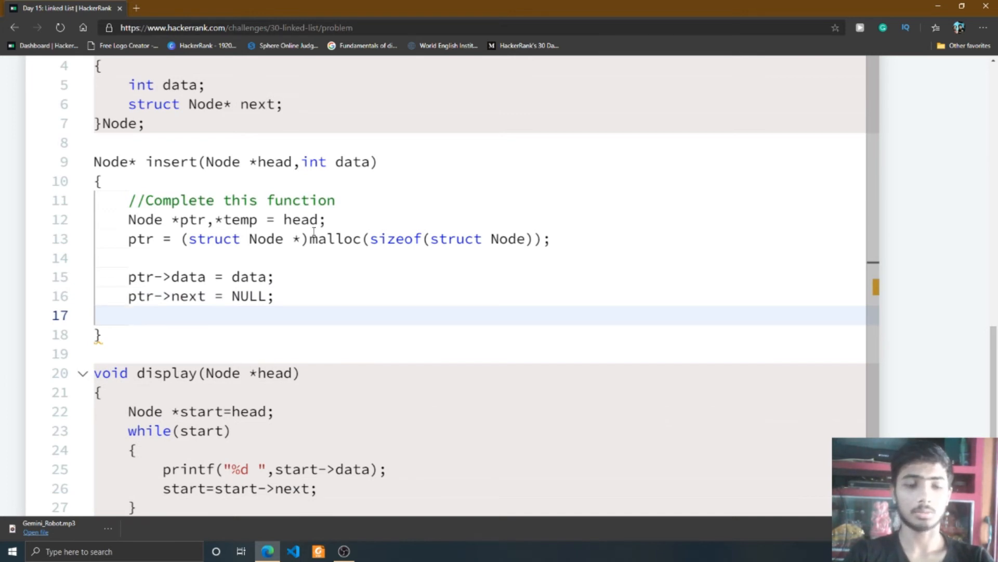
Step: Handle the empty list: if(temp==NULL) head = ptr; followed by an else block
type("i")
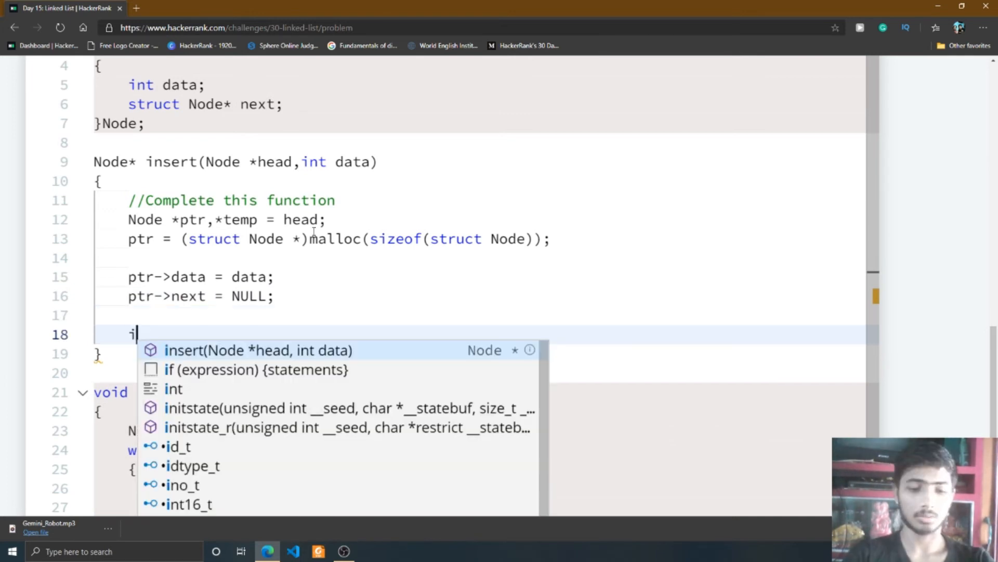
type("f(temp=")
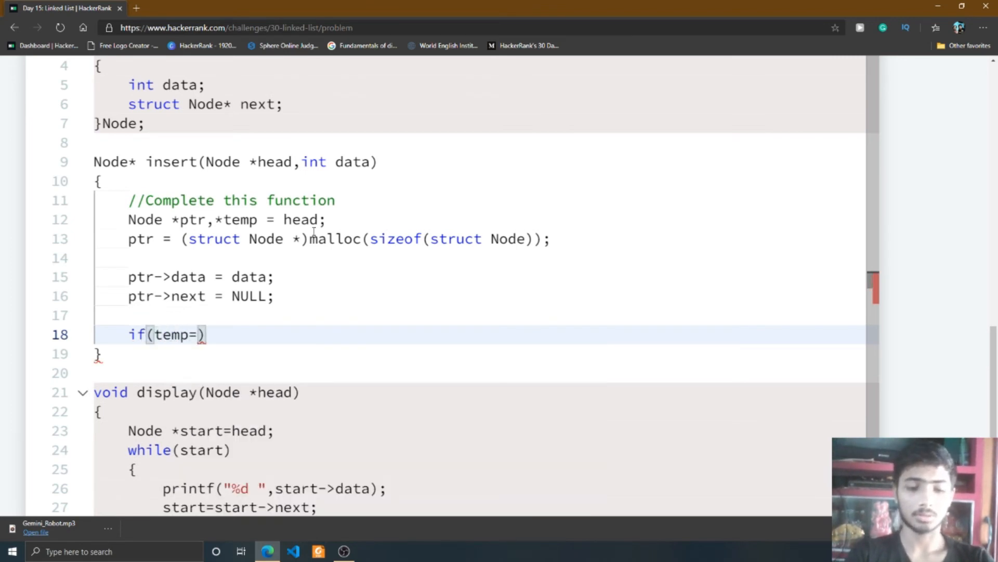
type("=NULL")
type("{")
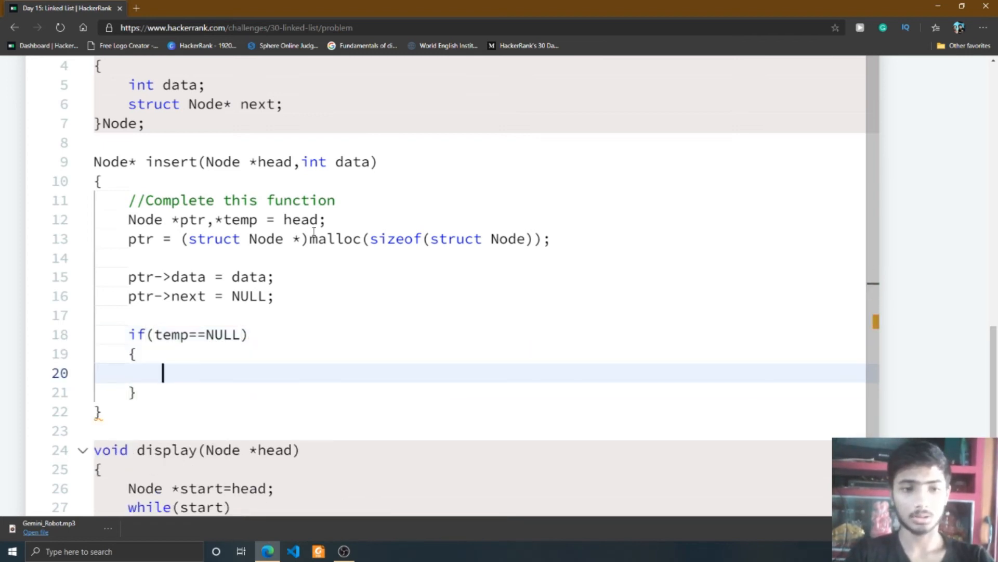
type("head=")
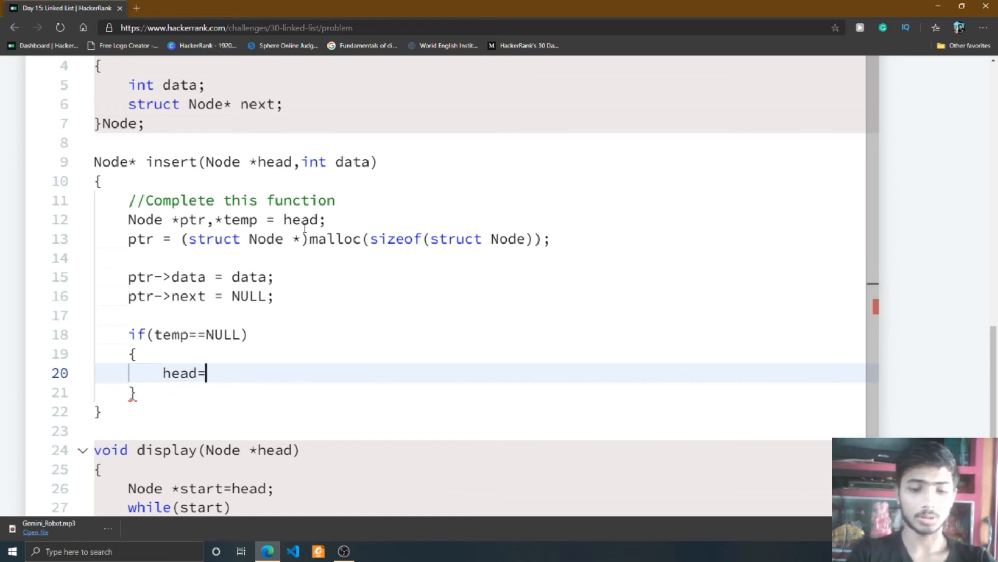
type("ptr;")
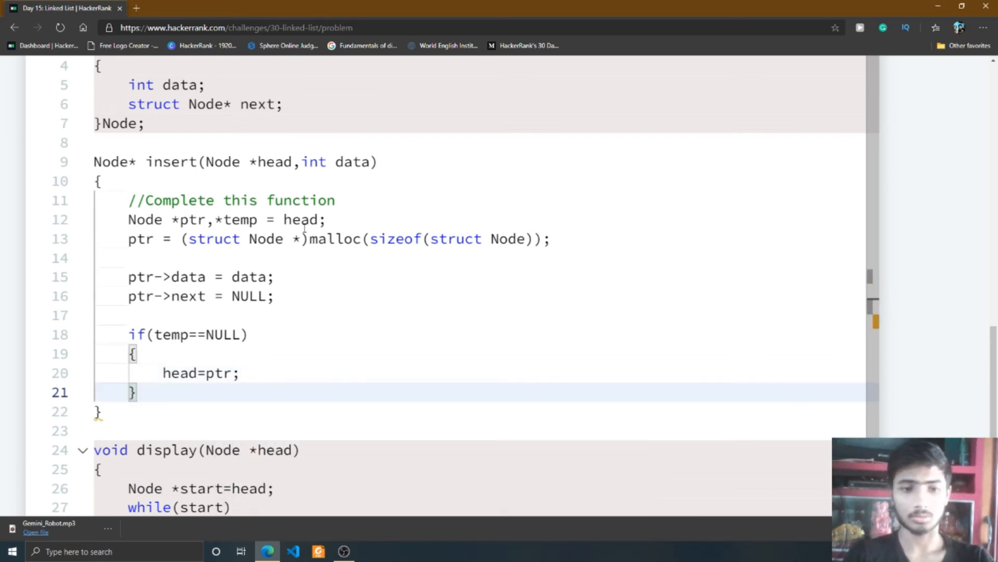
type("e")
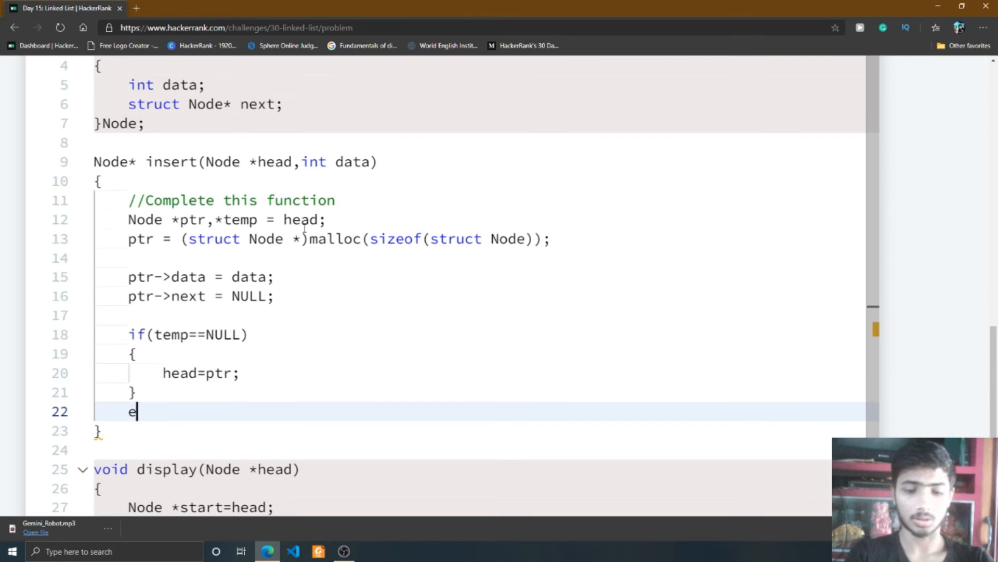
type("lse{}")
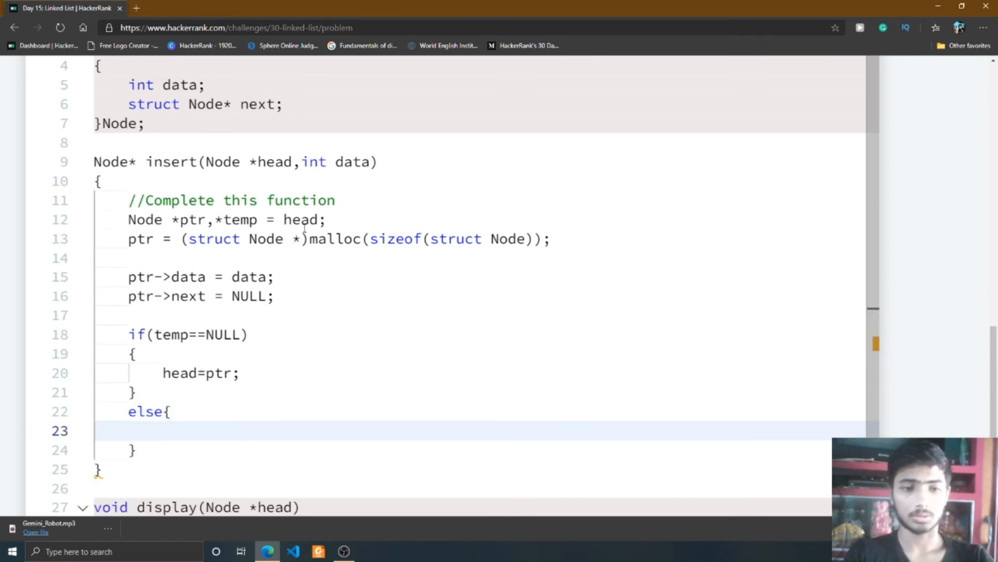
Step: Walk to the tail with while(temp->next != NULL){ temp=temp->next; }
type("w")
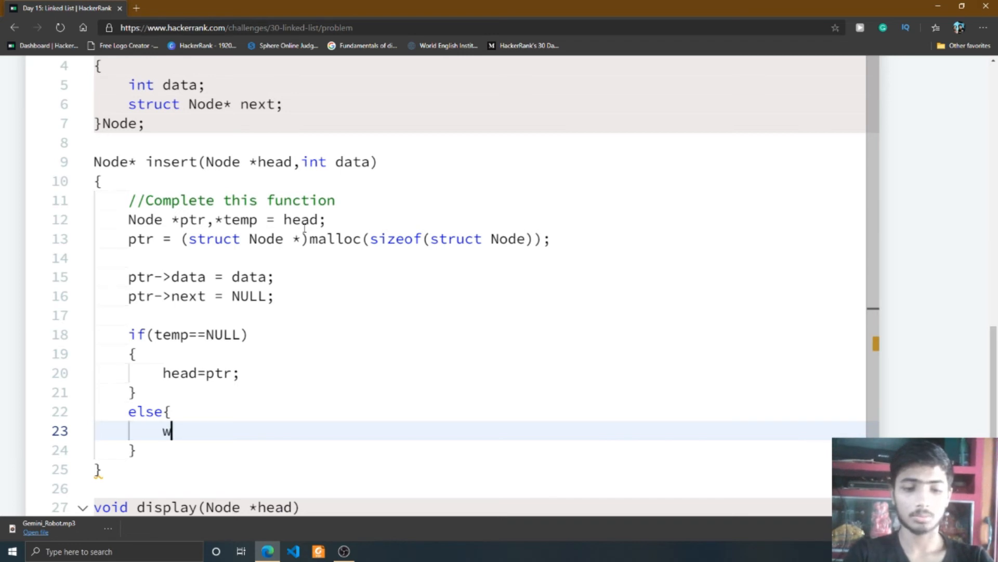
type("hile")
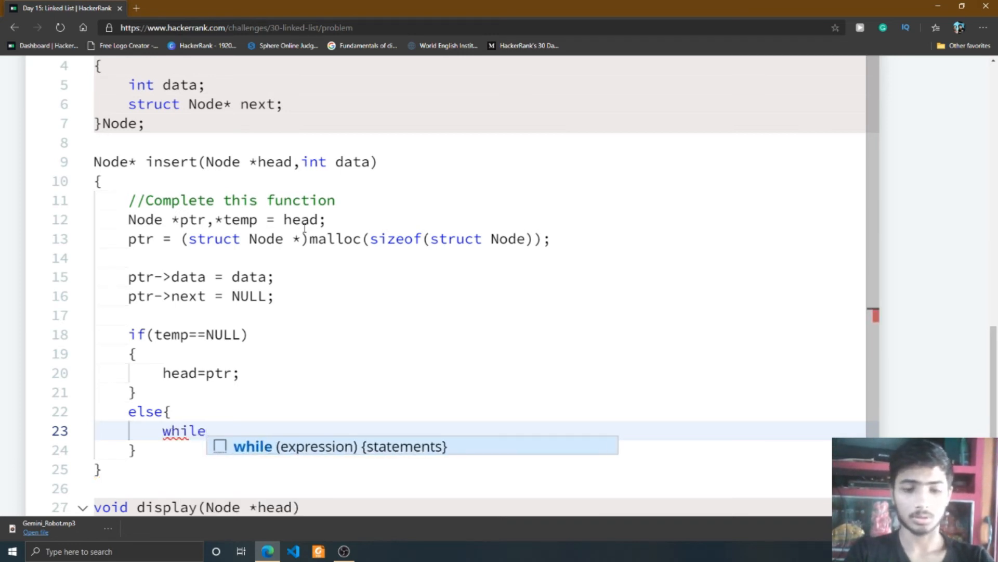
type("()")
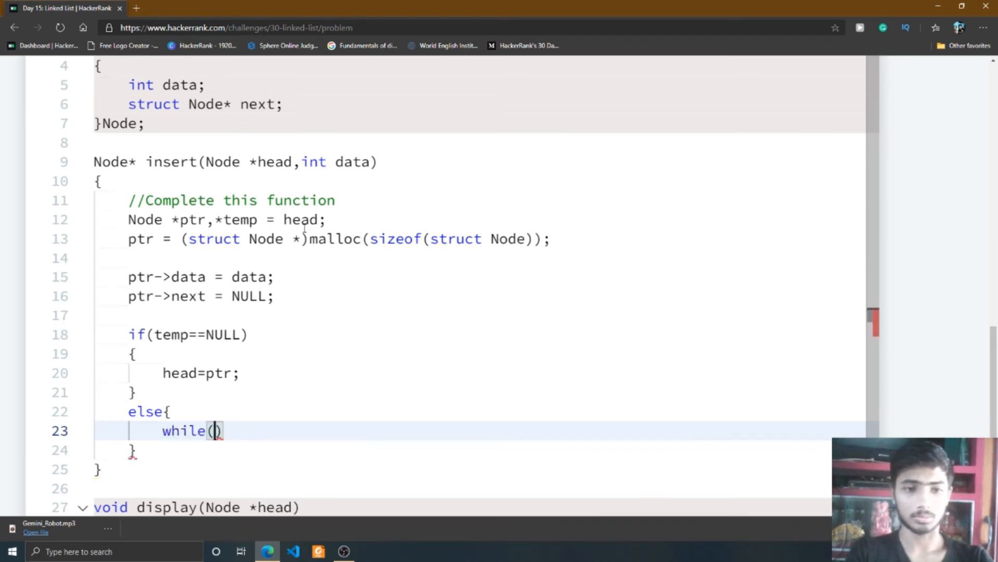
type("te")
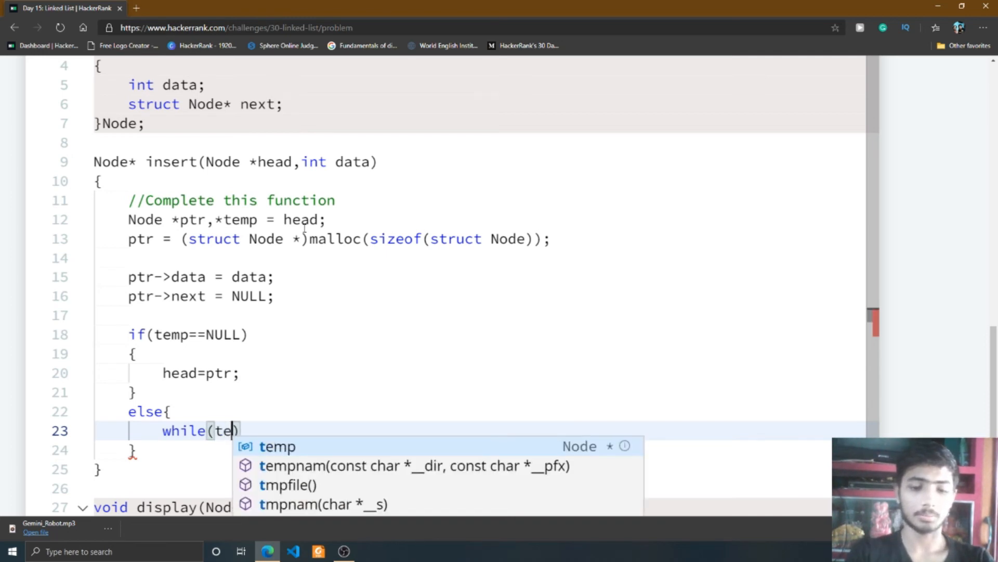
type("mp->next !=")
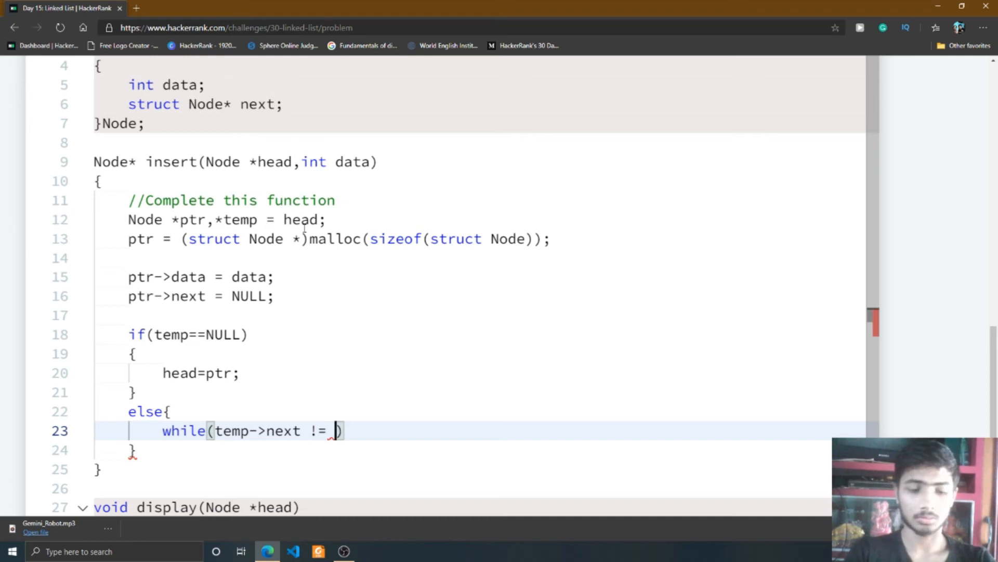
type("NULL")
type("{")
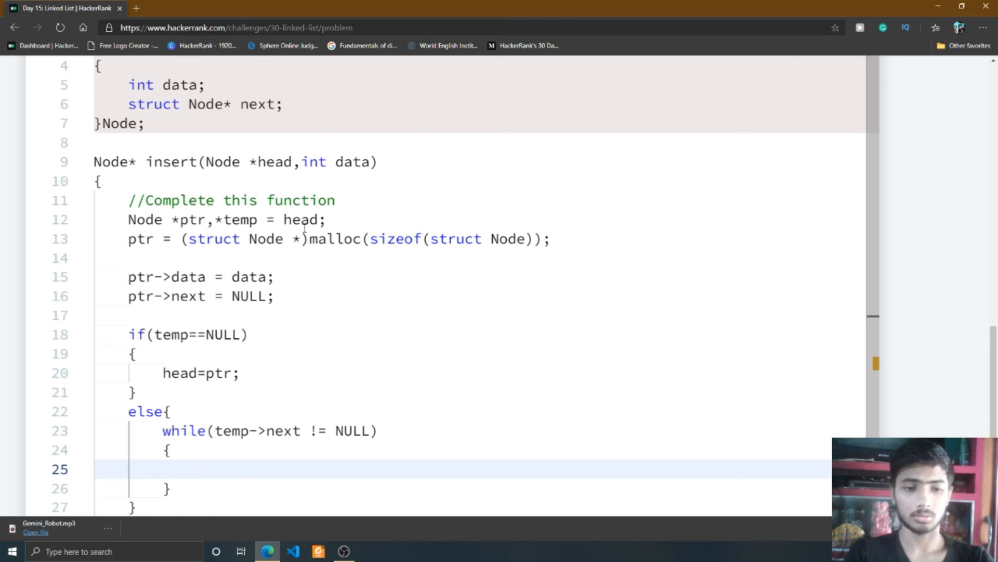
left_click(197, 469)
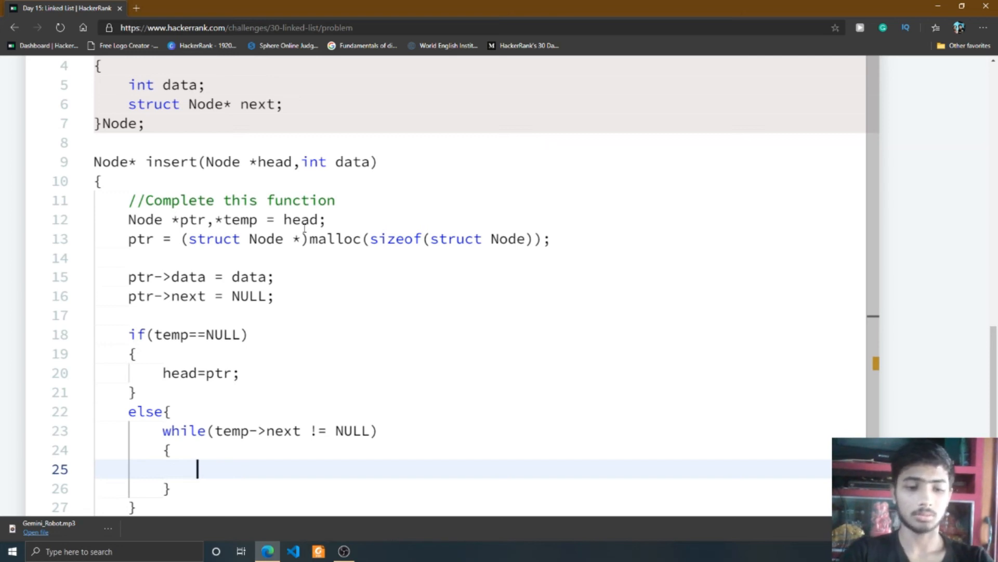
type("tem")
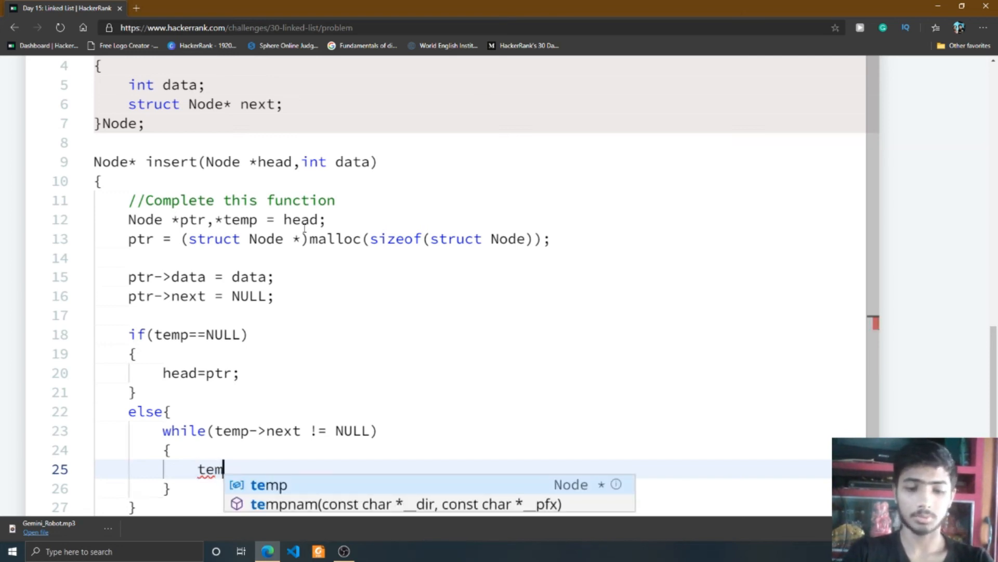
type("p=")
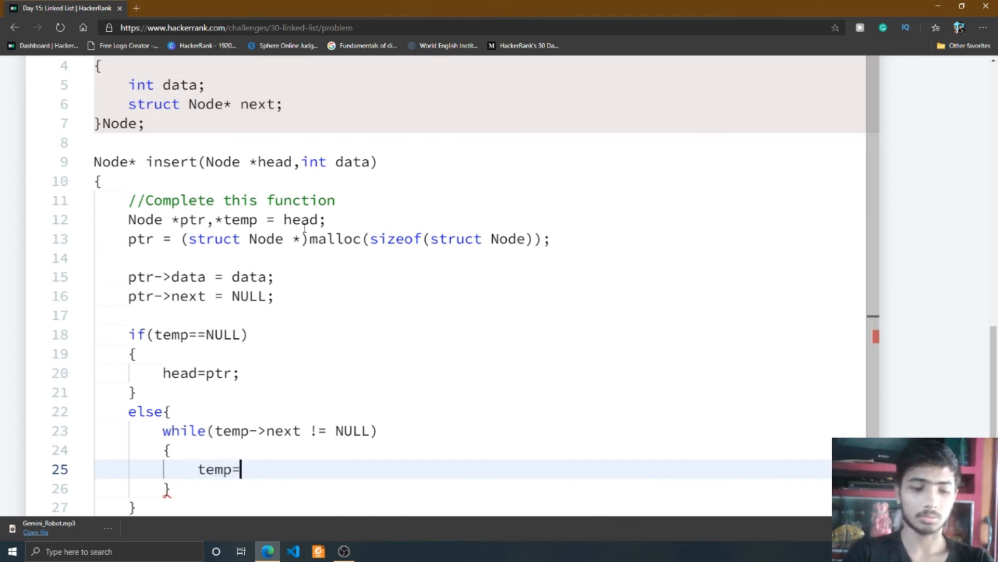
type("temp->")
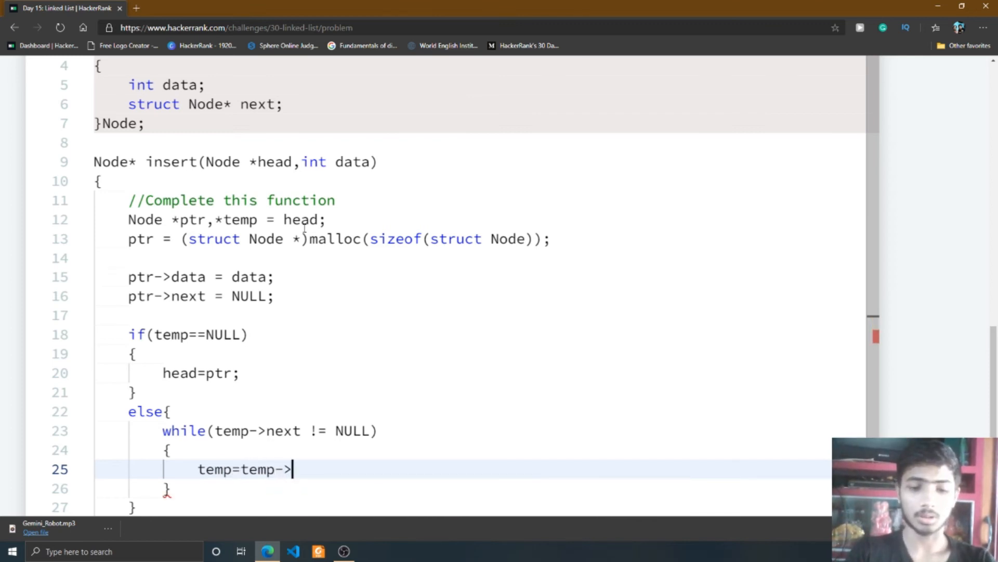
type("next;")
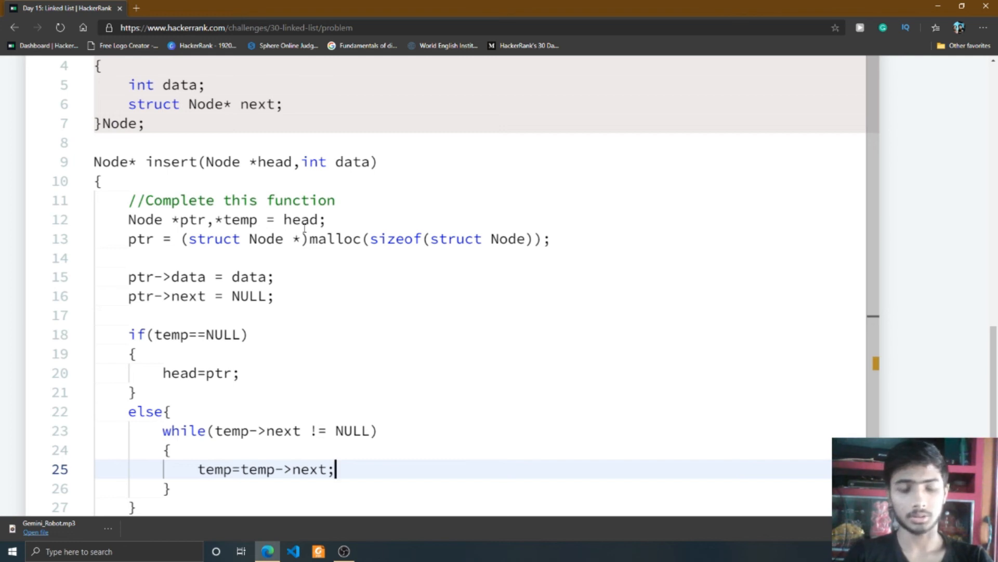
Step: Append the node with temp->next=ptr; and finish with return head;
type("te")
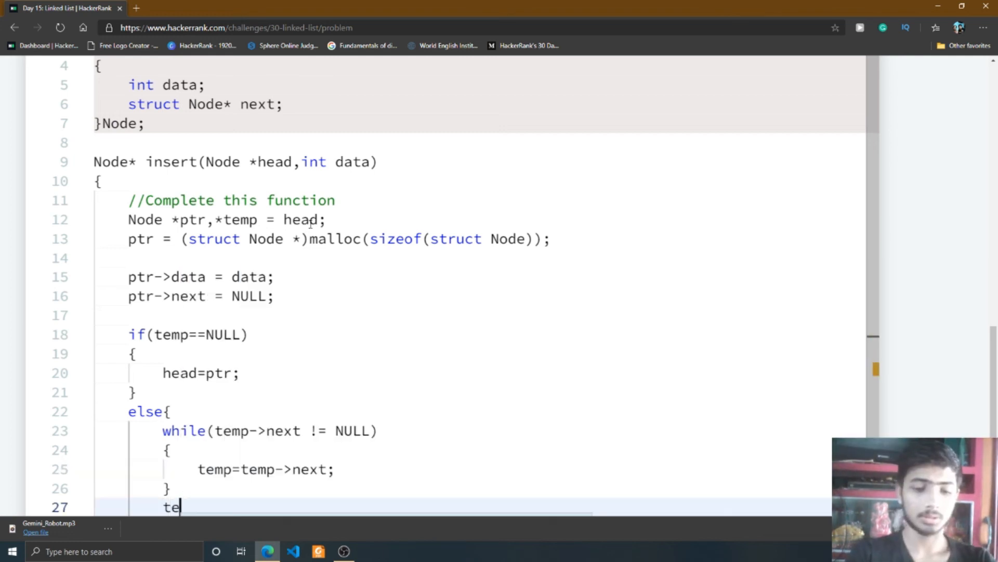
type("mp-")
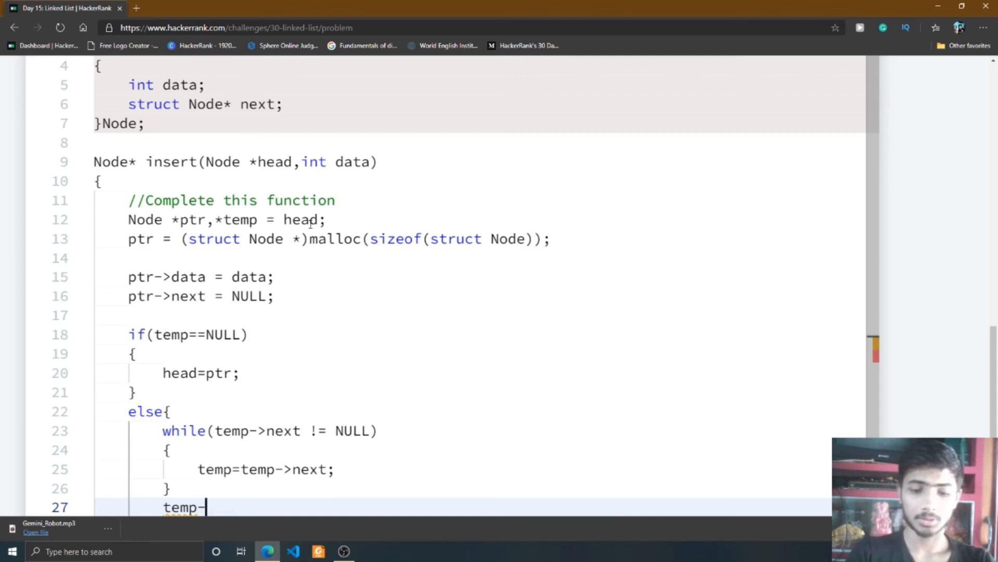
type(">nex")
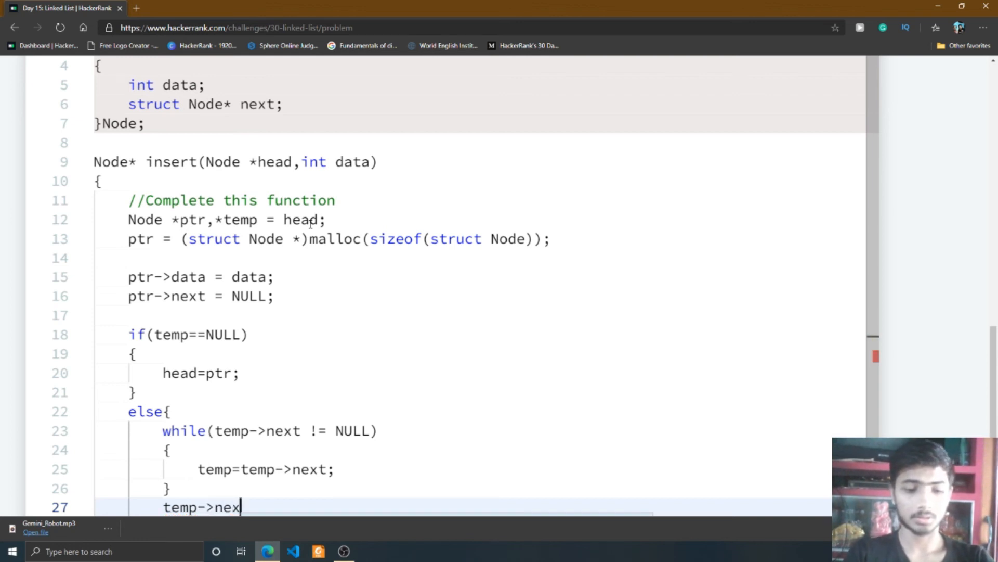
type("t=ptr;")
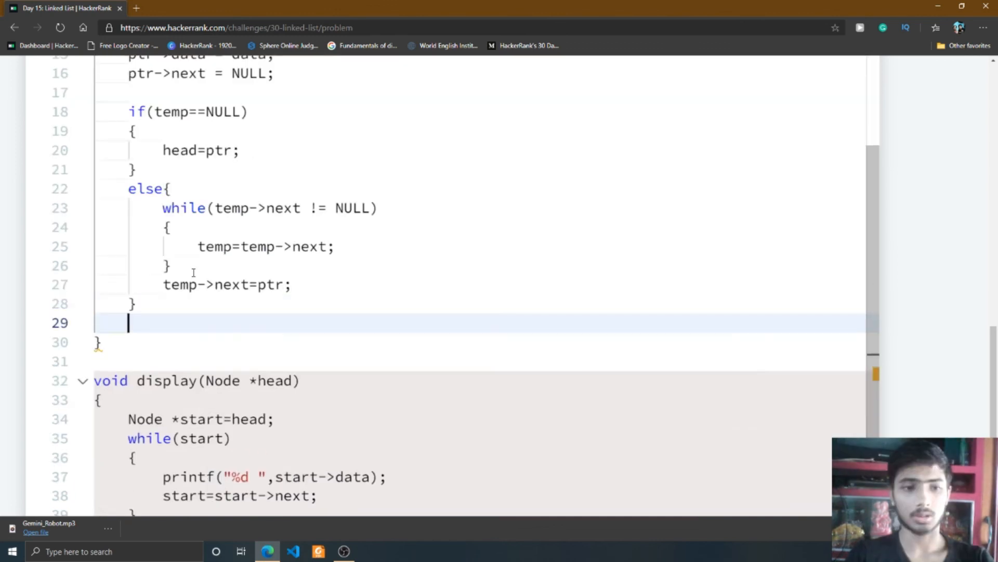
type("ret")
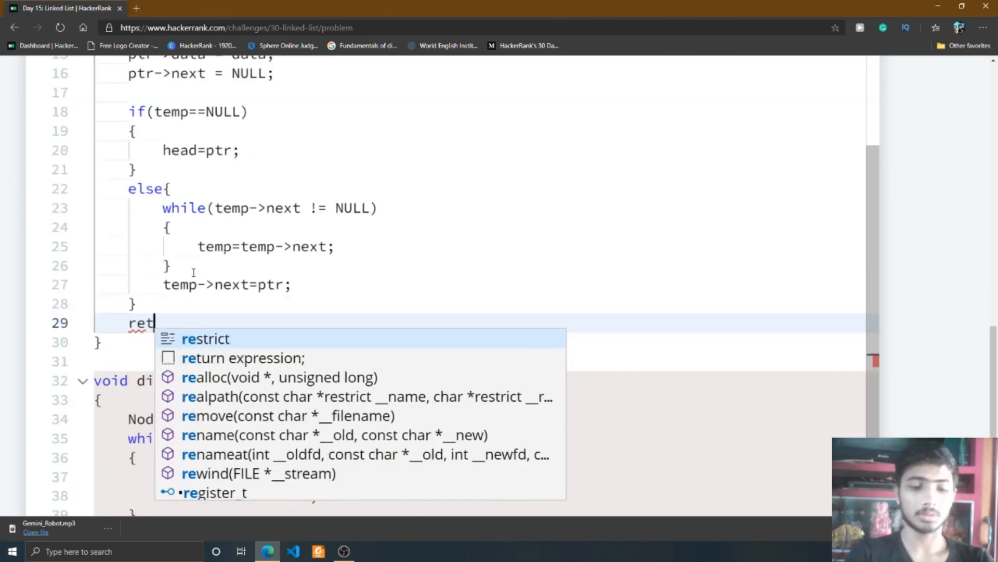
type("urn he")
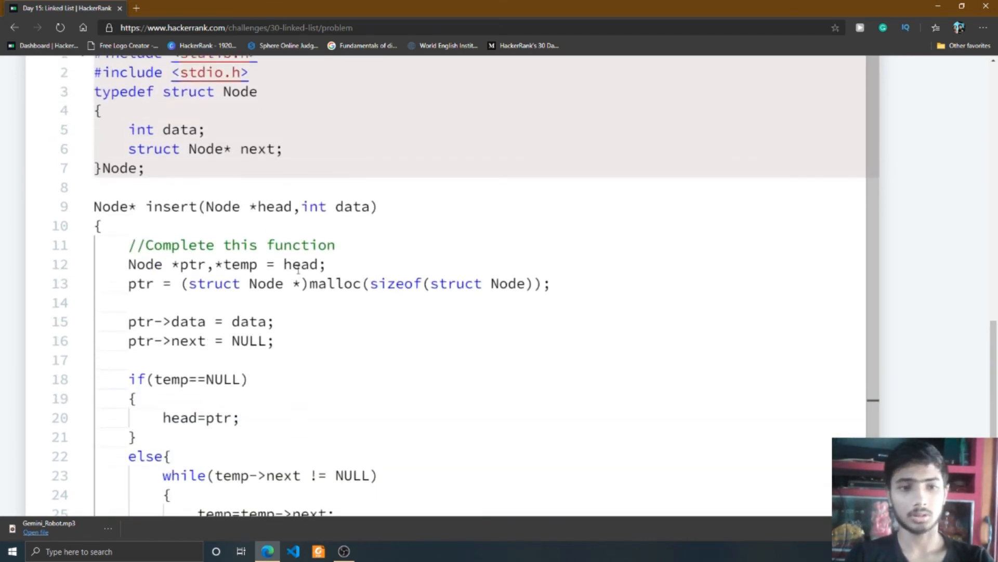
Step: Submit the solution, confirm all test cases pass with output 2 3 4 1, and check test case 1
scroll("down", 3)
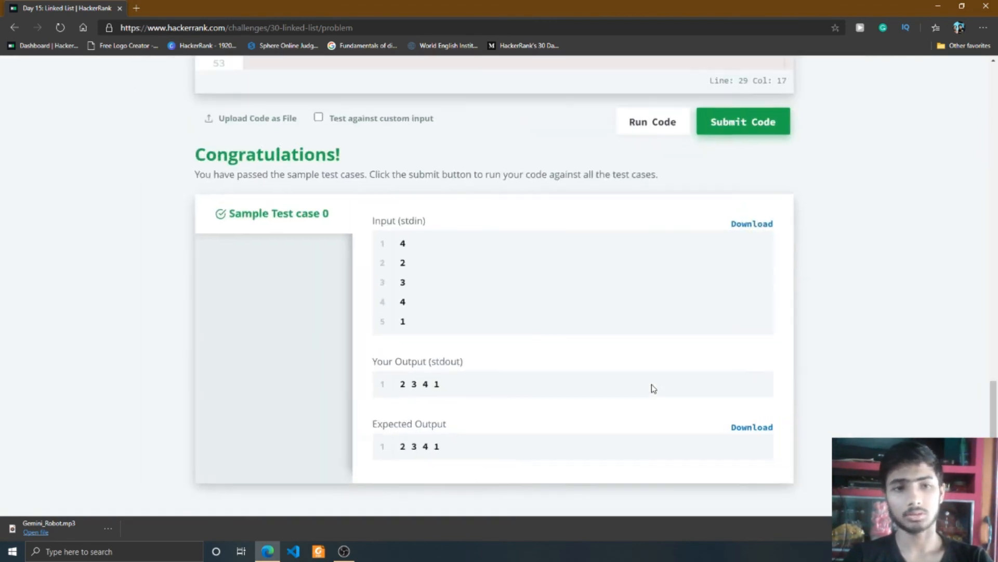
scroll("down", 3)
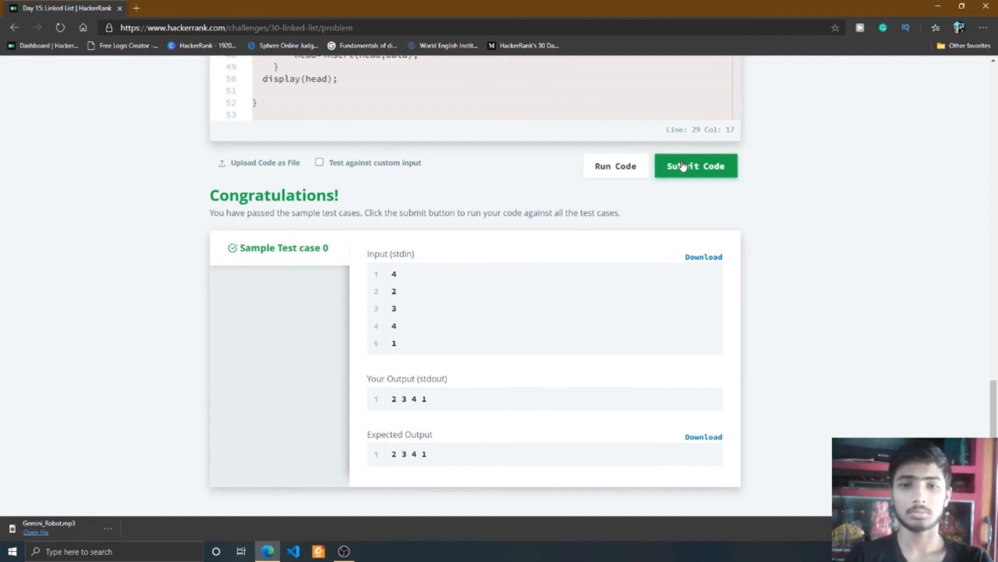
left_click(695, 165)
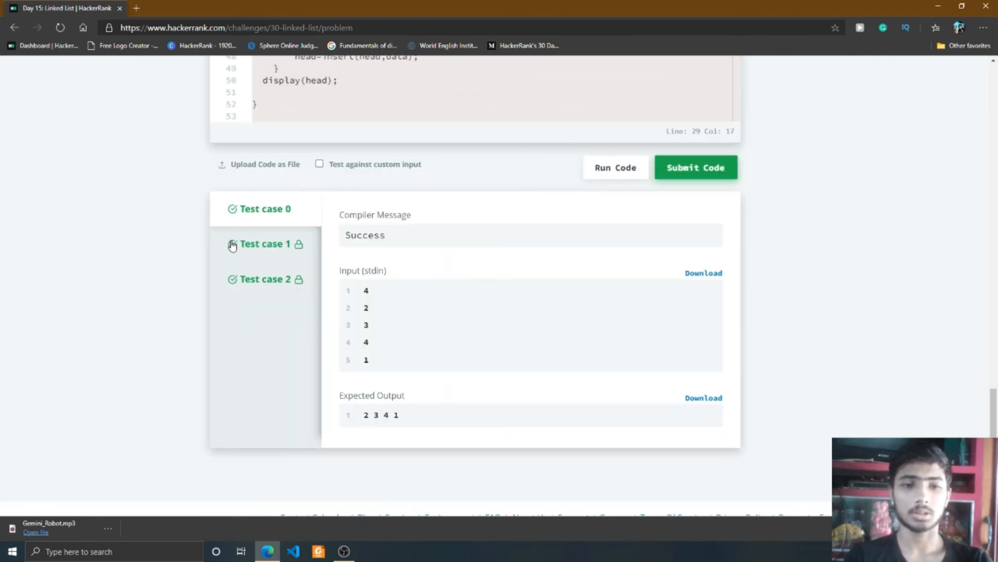
left_click(695, 166)
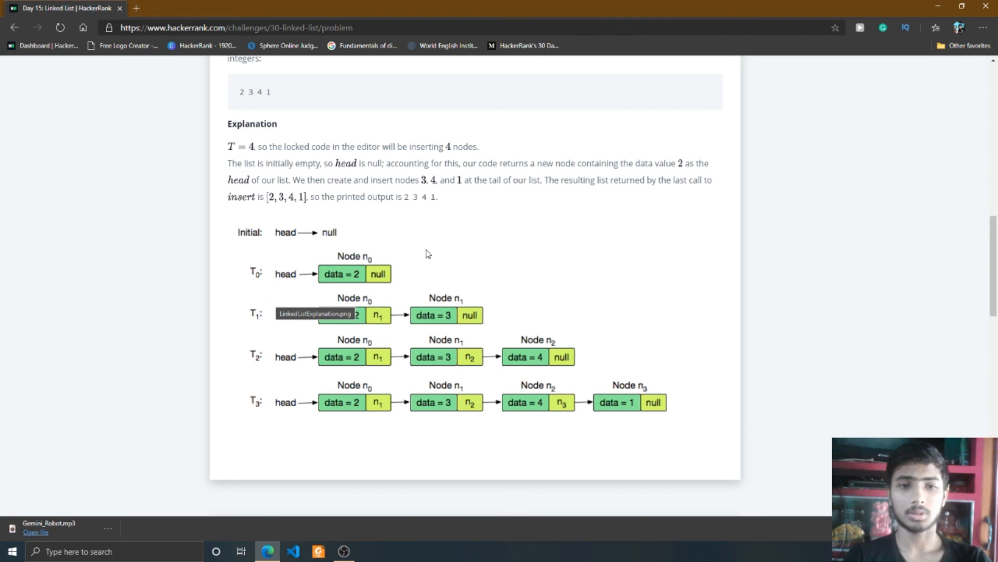
scroll("down", 3)
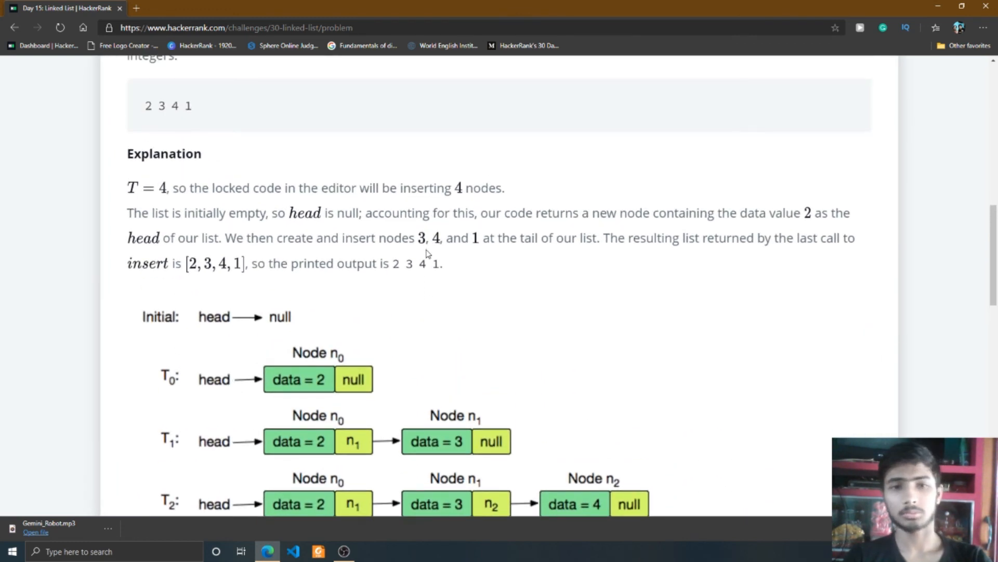